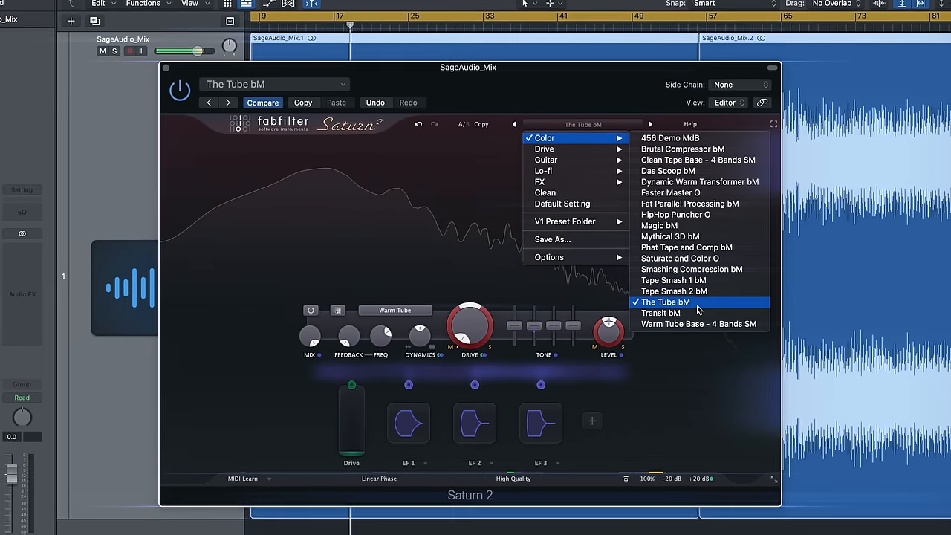
Load The Tube bM preset in Saturn 2, then switch to the Sage Audio free sample page
left_click(664, 301)
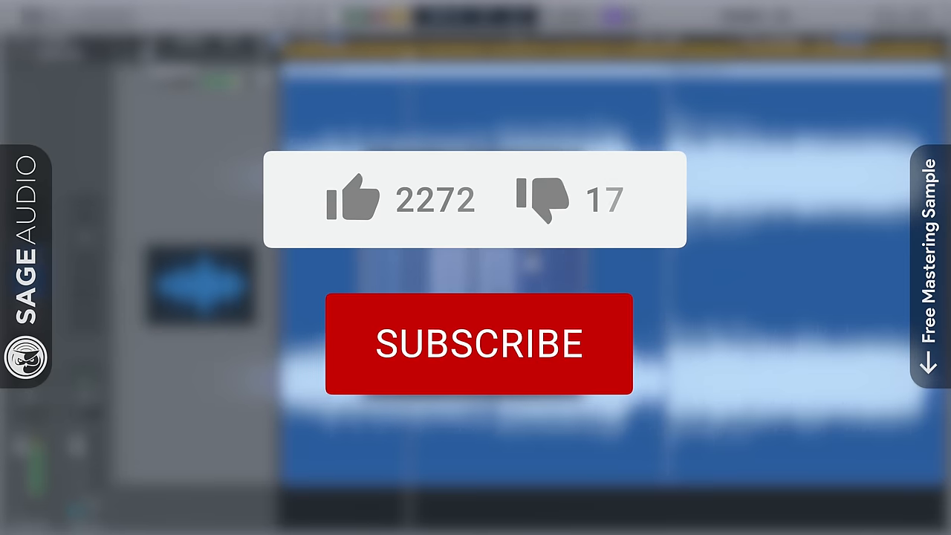
left_click(478, 343)
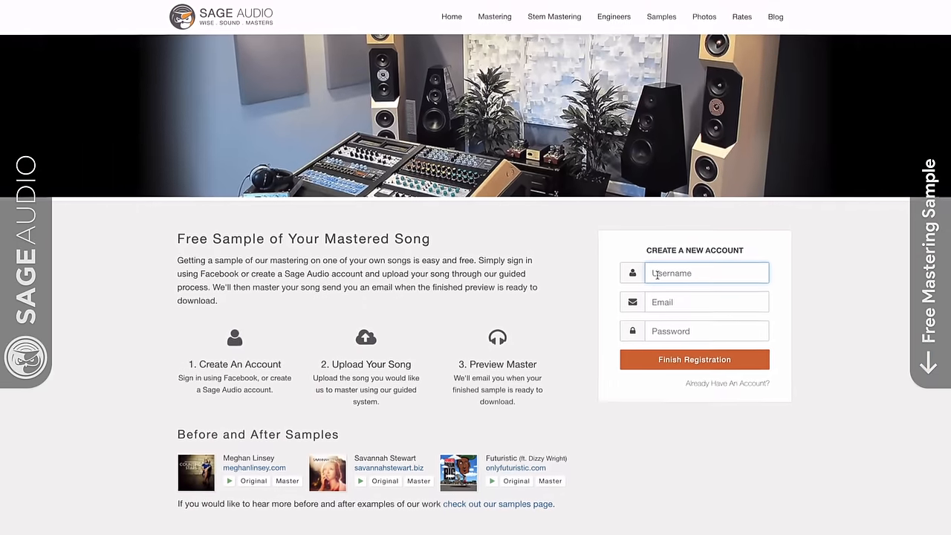
Register the account 'NewArti' with a gmail.com address and begin the song name 'New Son'
type("NewArti")
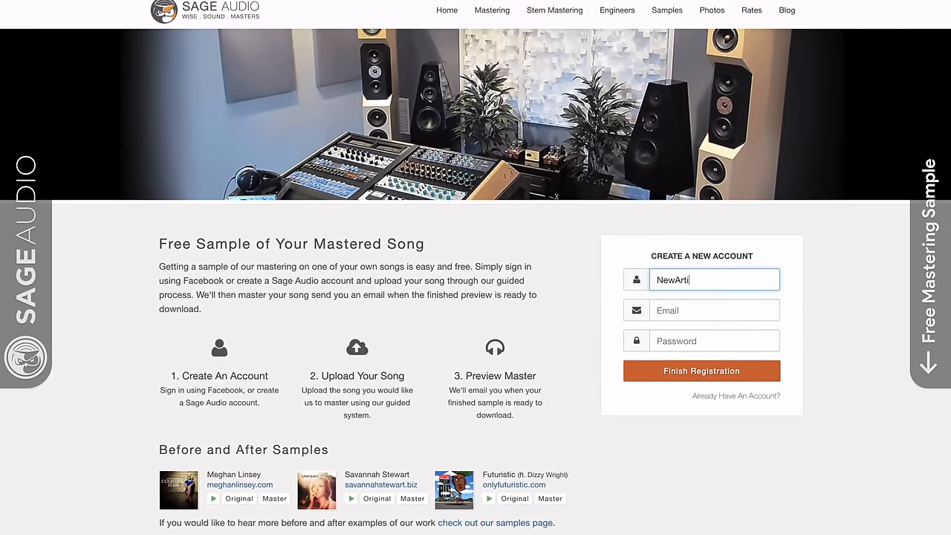
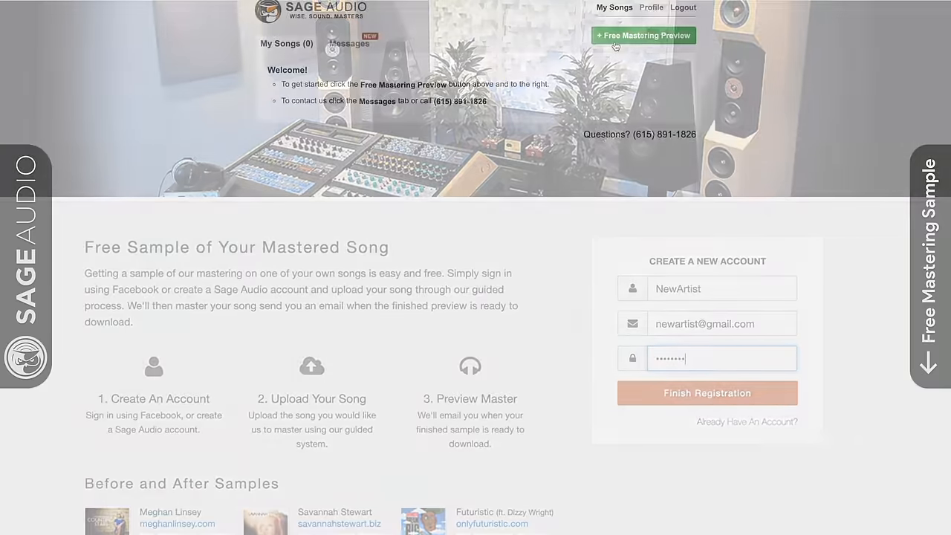
left_click(707, 392)
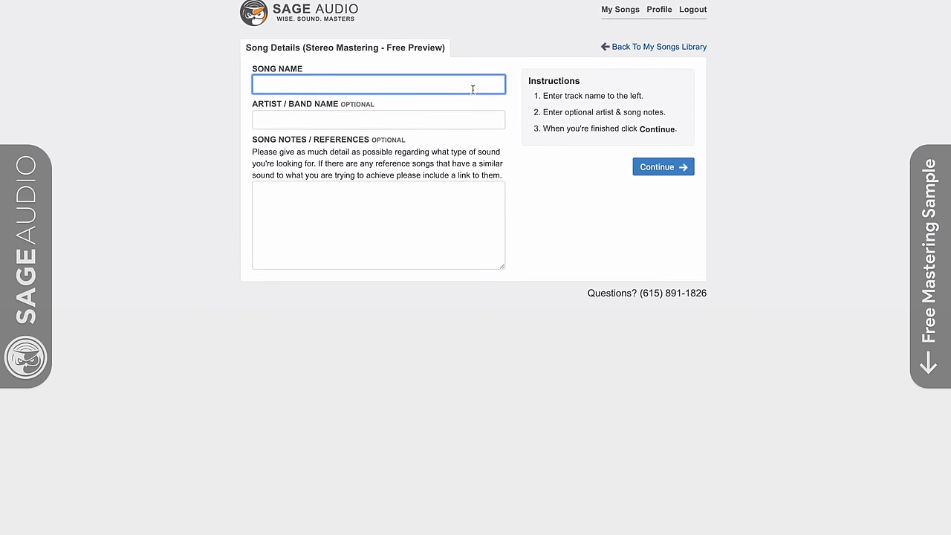
type("New Son")
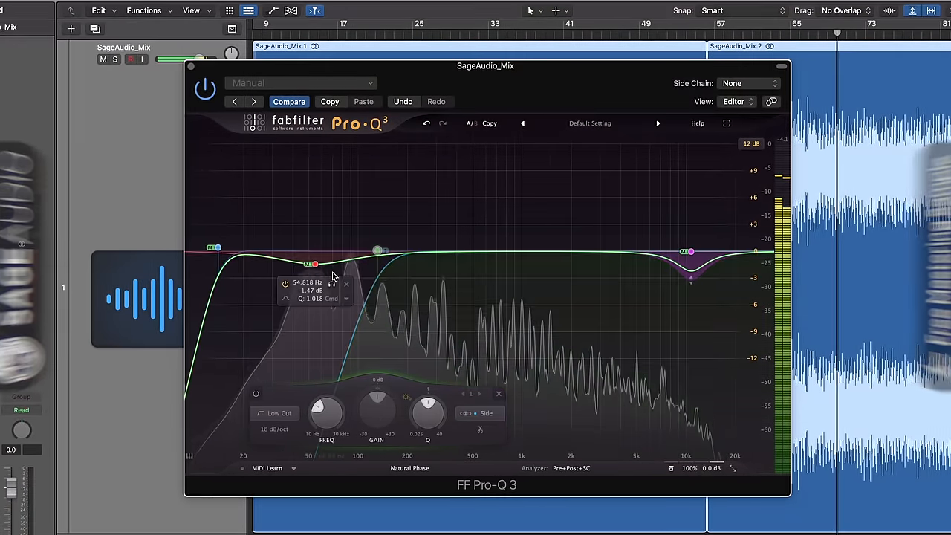
Set the low band around 200 Hz to act on the side channel only
left_click(313, 265)
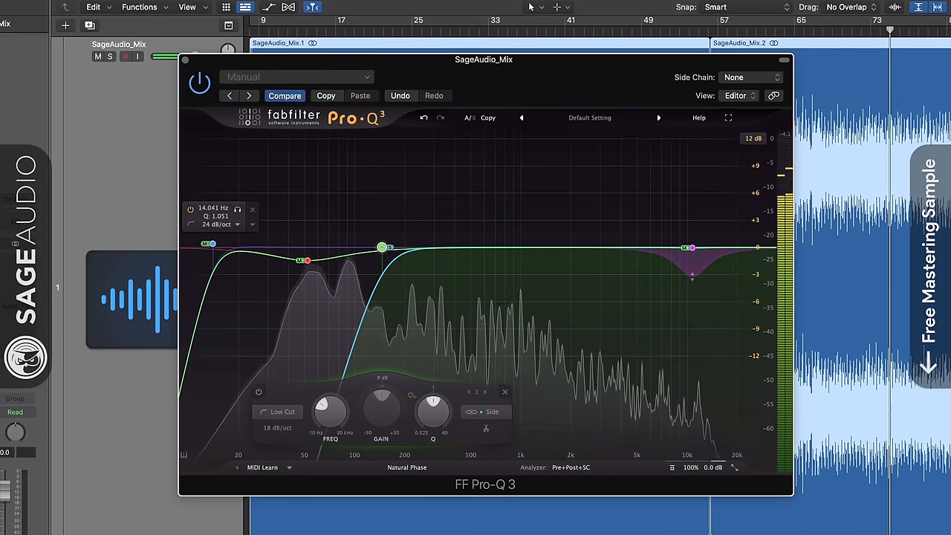
left_click(492, 412)
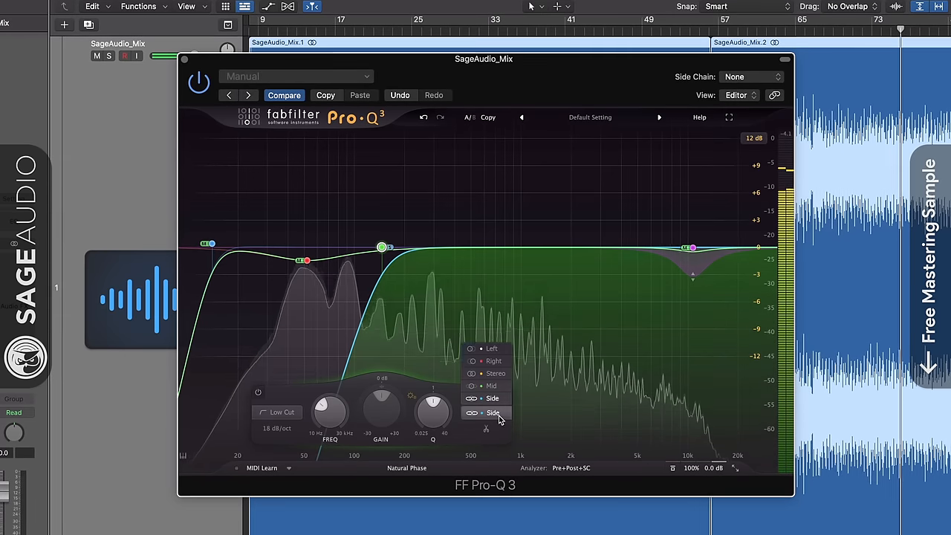
left_click(493, 413)
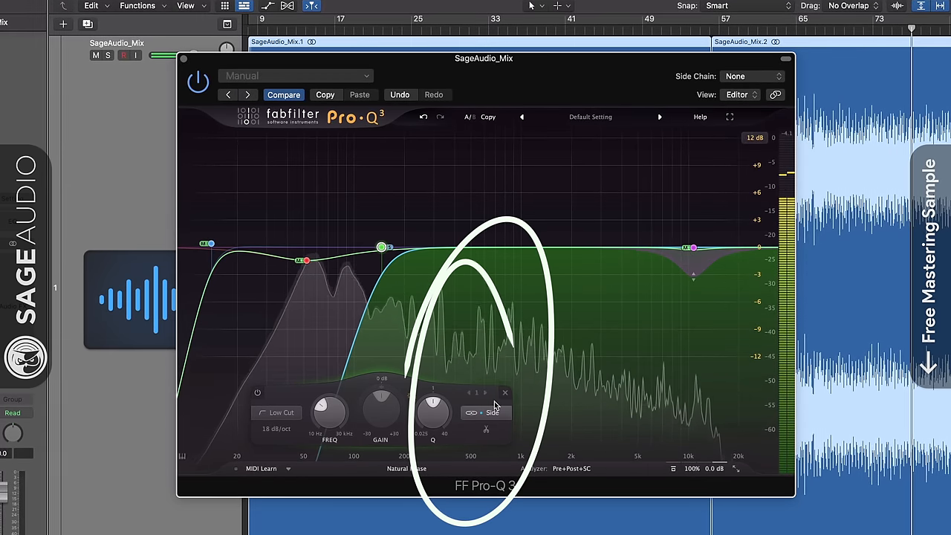
Add the 20 Hz low cut and the dip above 10 kHz, with Natural Phase processing
left_click(380, 247)
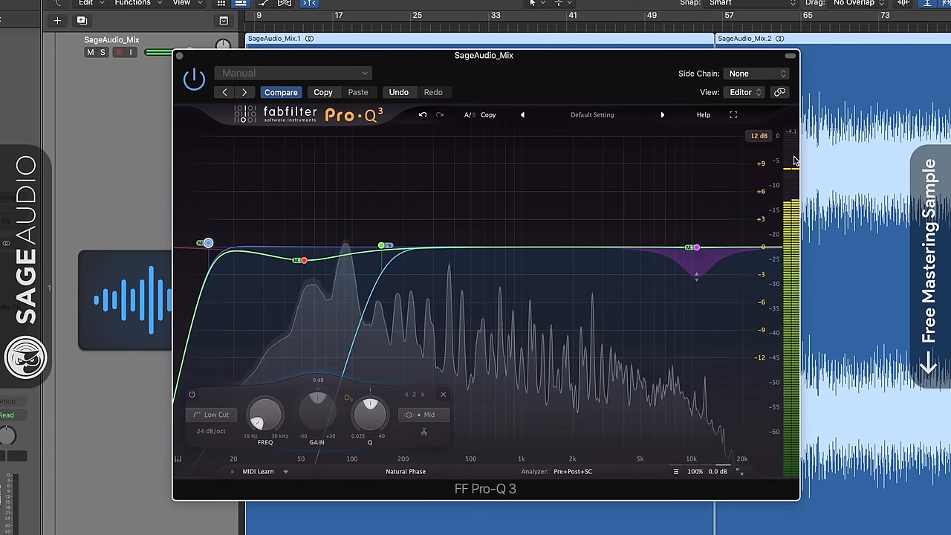
left_click(695, 247)
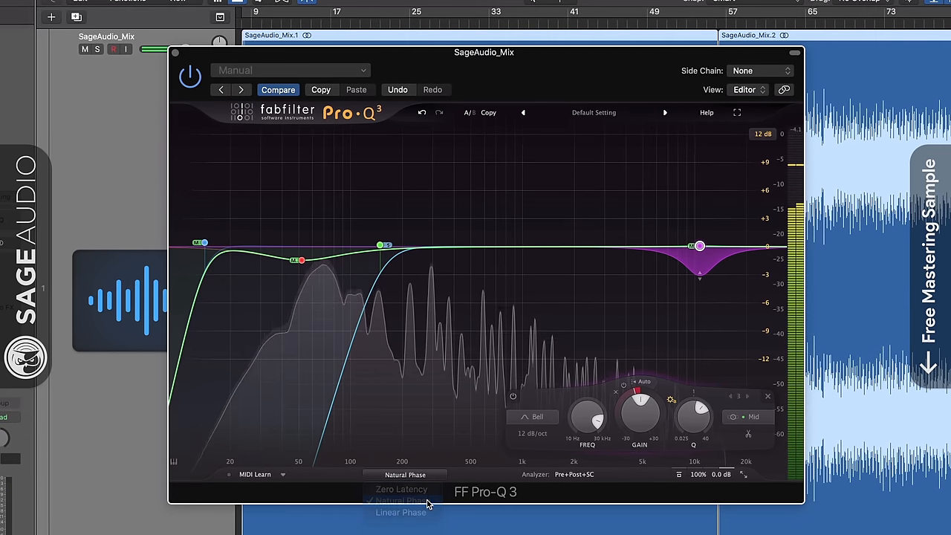
left_click(401, 499)
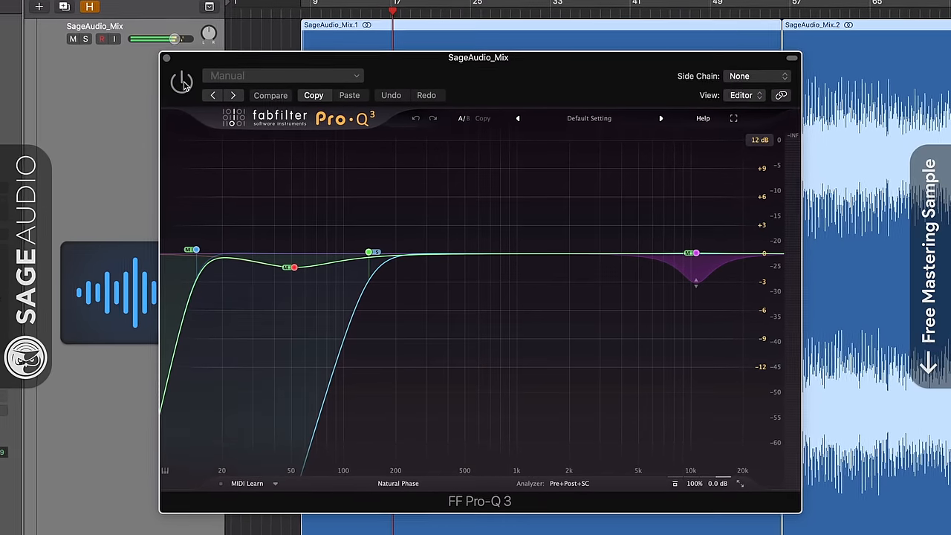
Set Soothe2 depth to about -2.7 and selectivity to 6.5
left_click(166, 58)
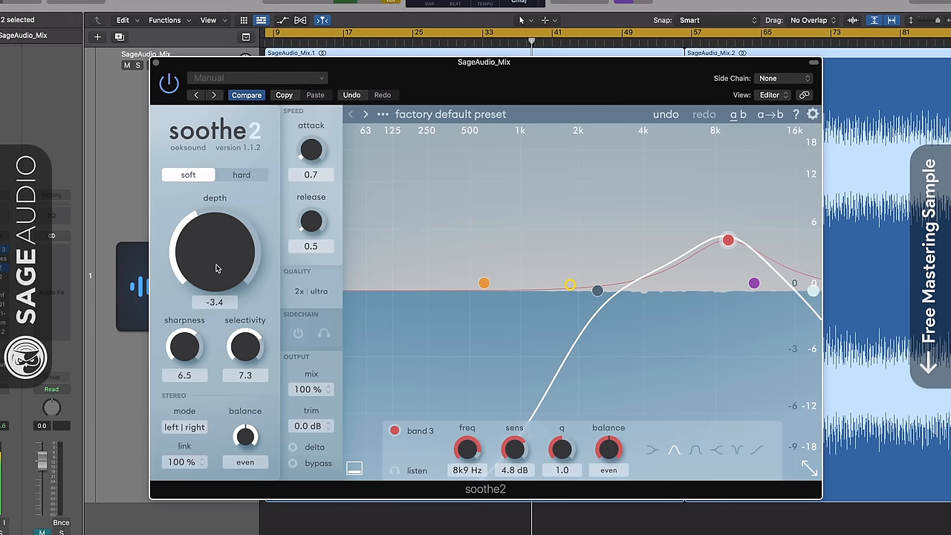
left_click_drag(213, 252, 214, 237)
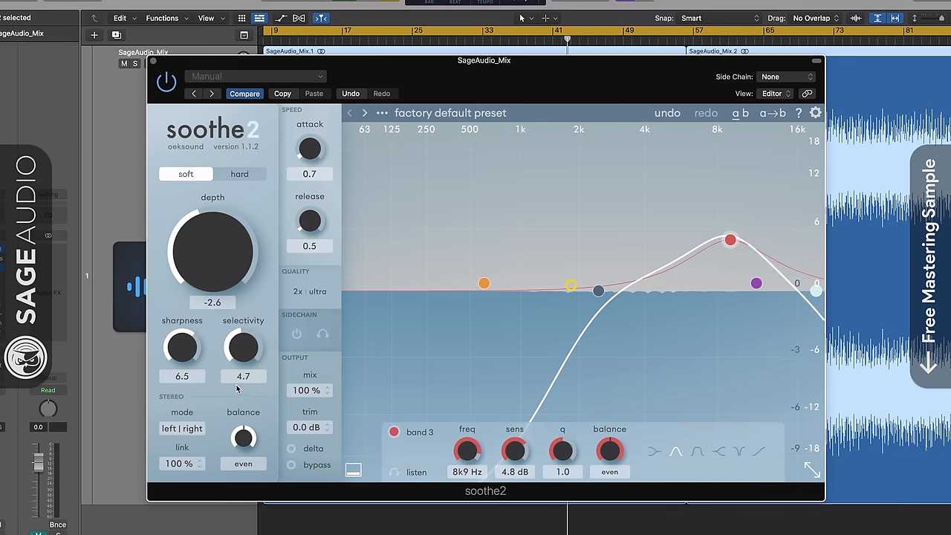
left_click_drag(244, 348, 244, 327)
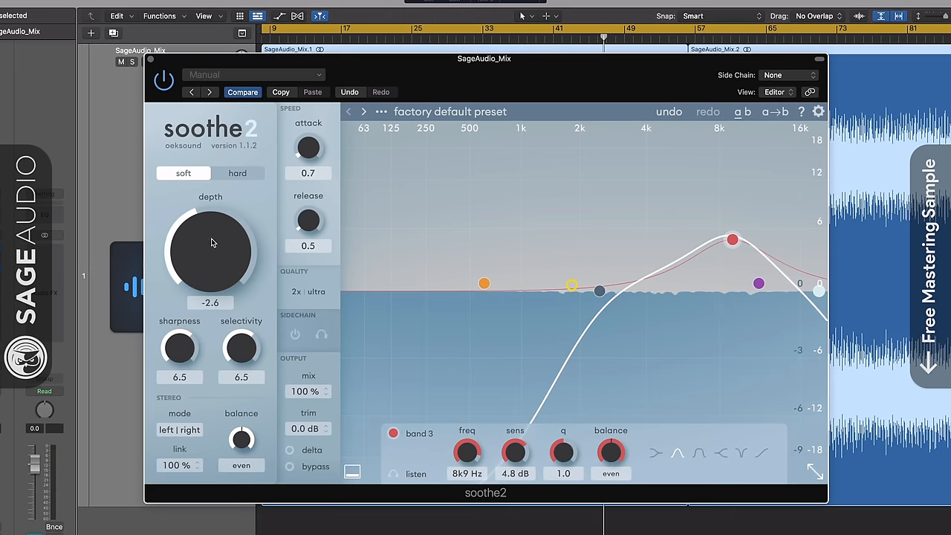
left_click_drag(731, 239, 719, 239)
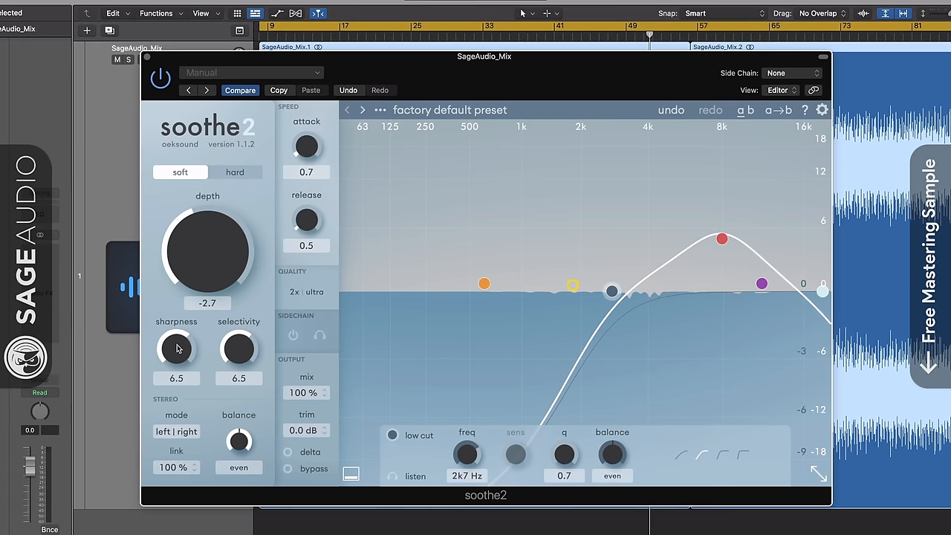
Choose ultra quality resolution and ease sharpness to about 6.3
left_click(306, 291)
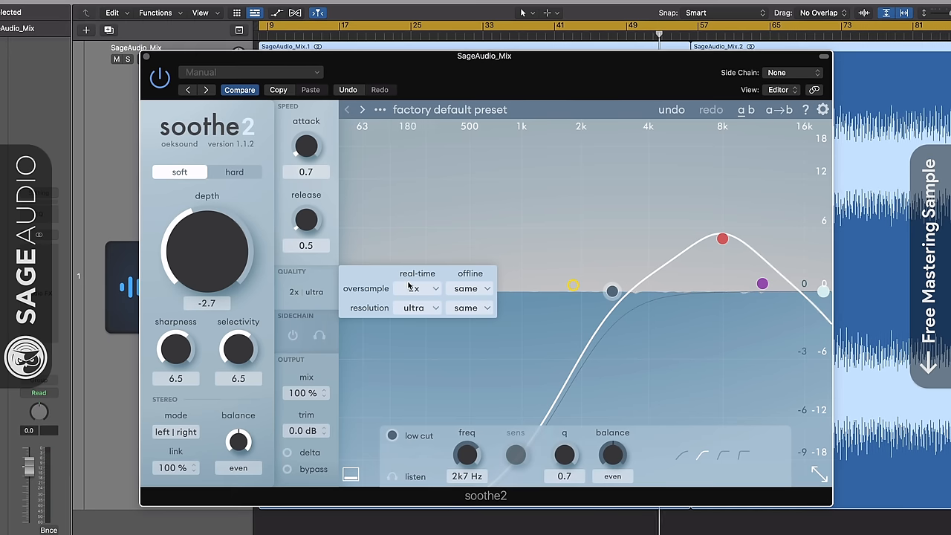
left_click(413, 288)
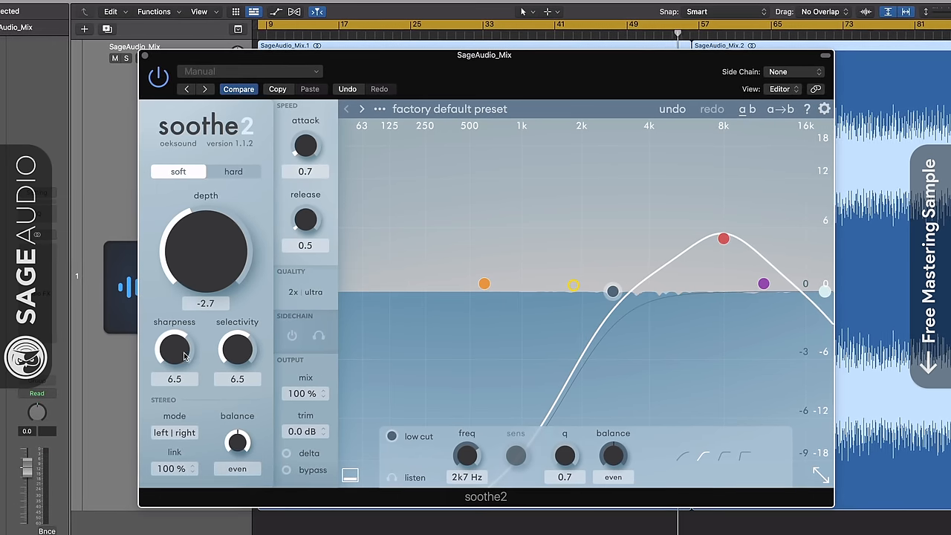
left_click_drag(174, 349, 174, 355)
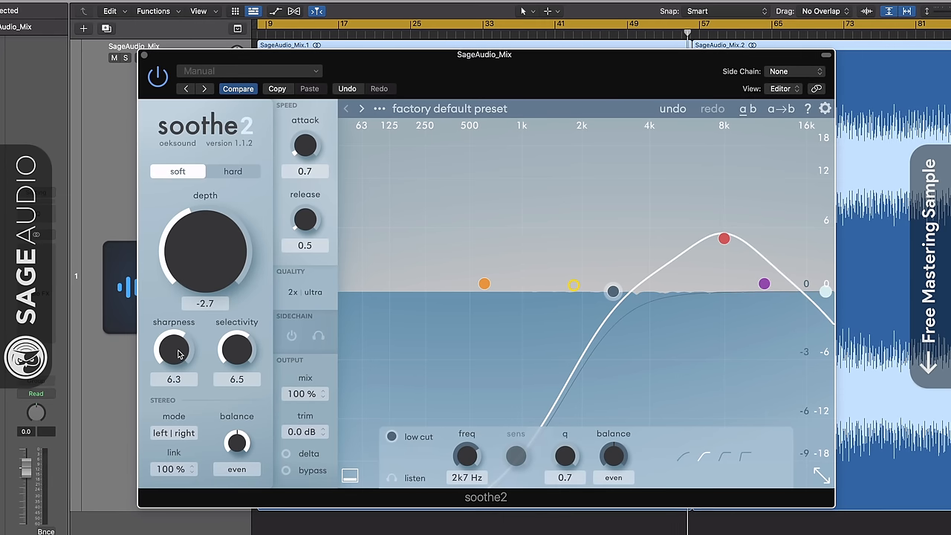
left_click_drag(173, 349, 173, 341)
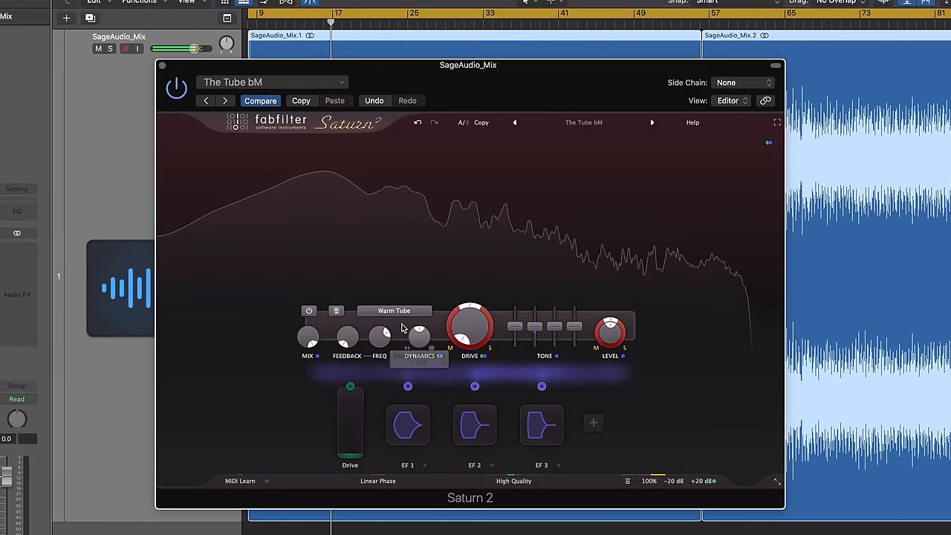
Load the Warm Tube saturation style in Saturn 2 and review its modulation targets
left_click(584, 122)
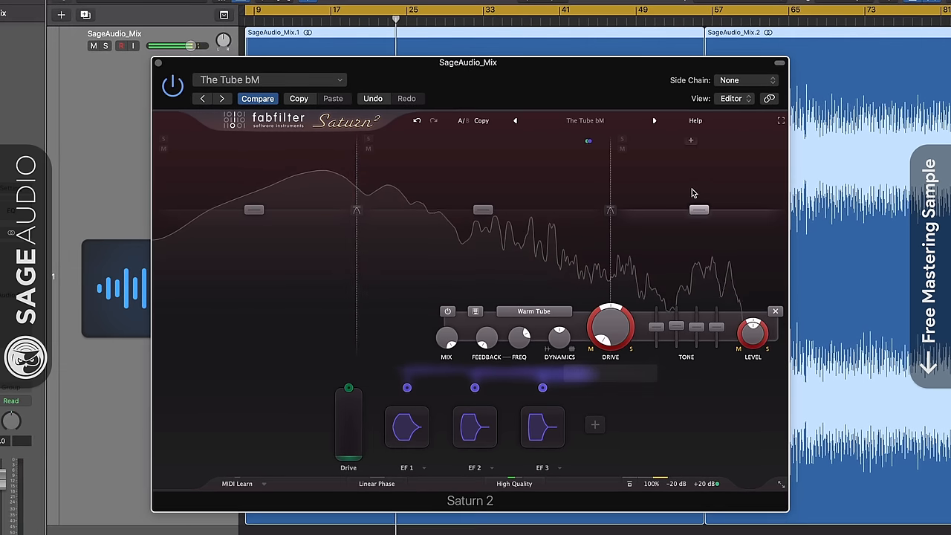
left_click(533, 312)
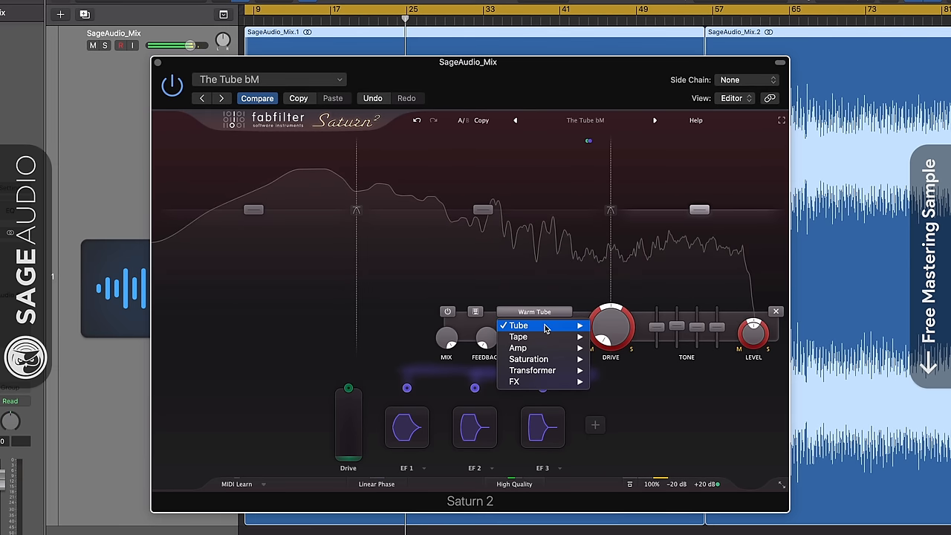
left_click(516, 335)
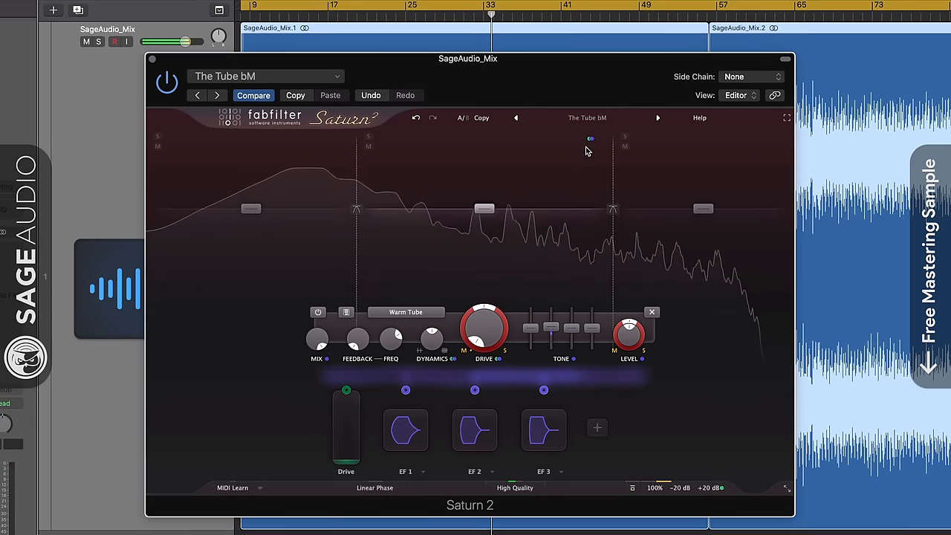
left_click(591, 138)
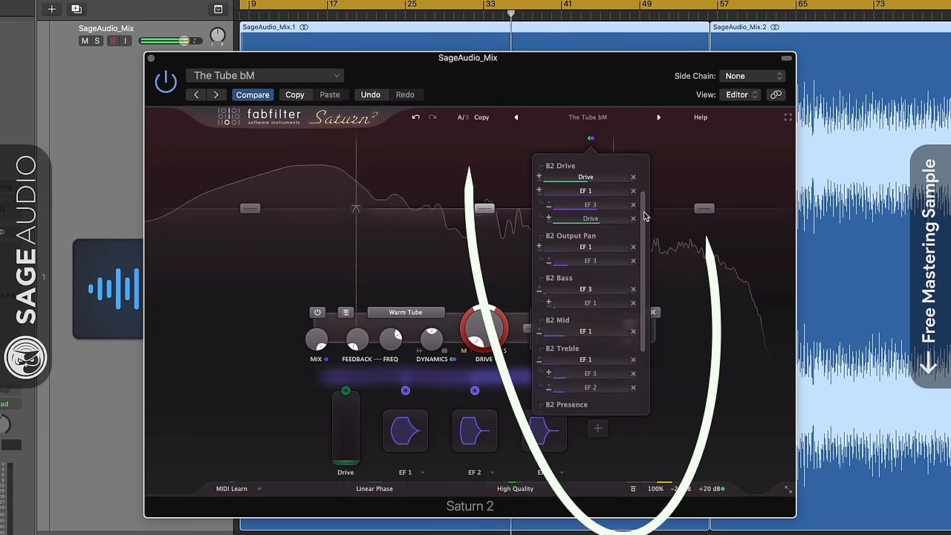
left_click(247, 177)
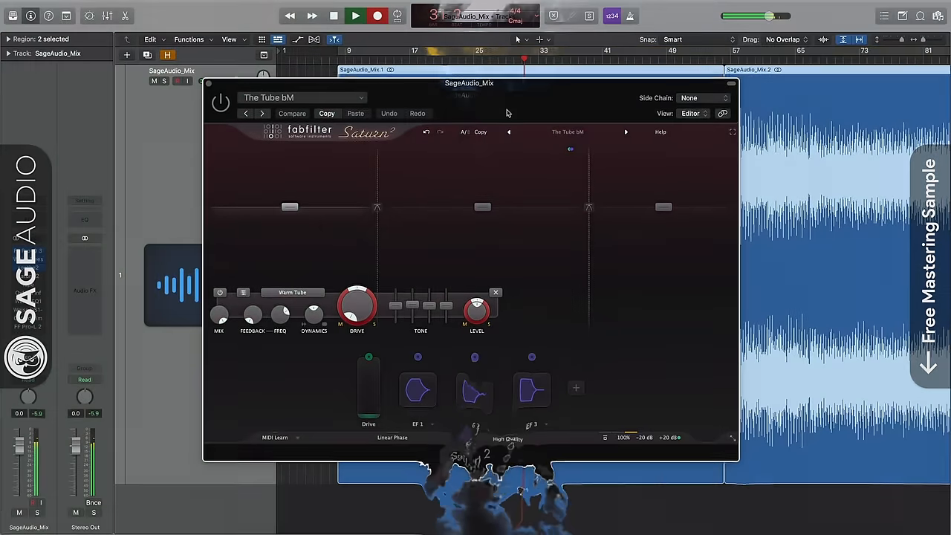
Switch Saturn 2 to linear-phase, high-quality processing
left_click(354, 14)
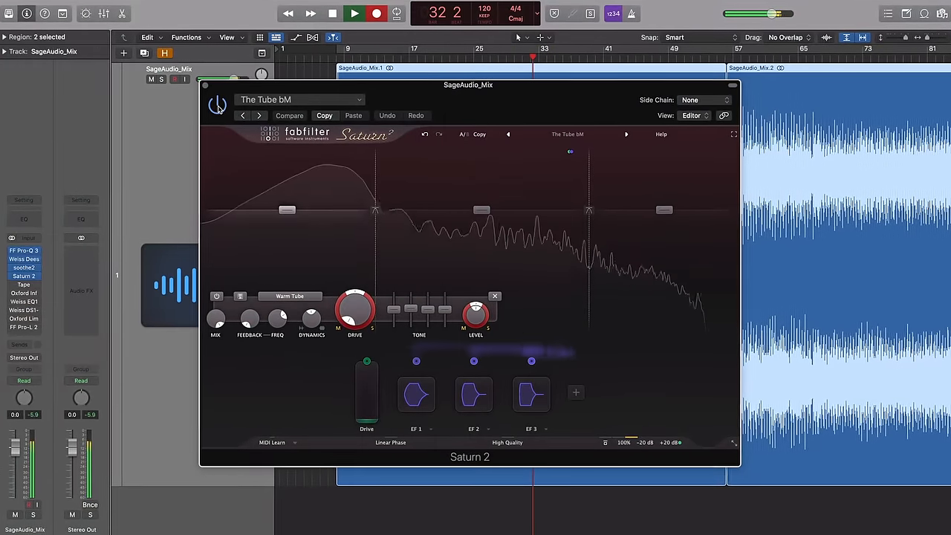
left_click(353, 11)
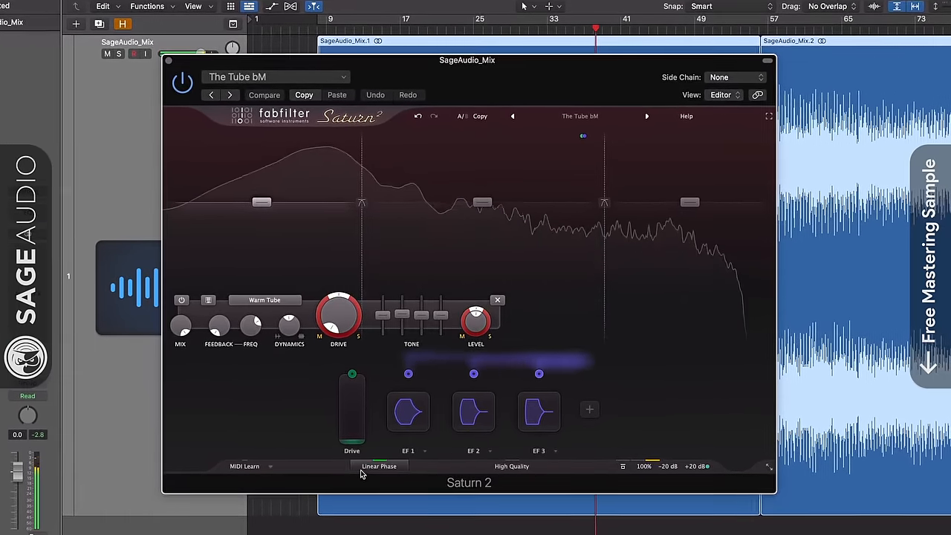
left_click(511, 466)
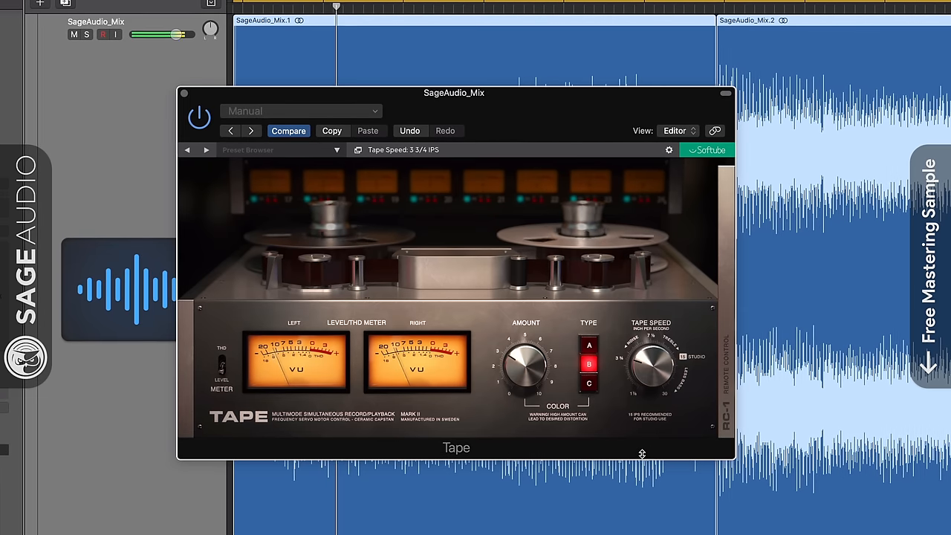
Run the tape at 30 IPS and set crosstalk to about 5% in the remote panel
left_click_drag(638, 349, 661, 342)
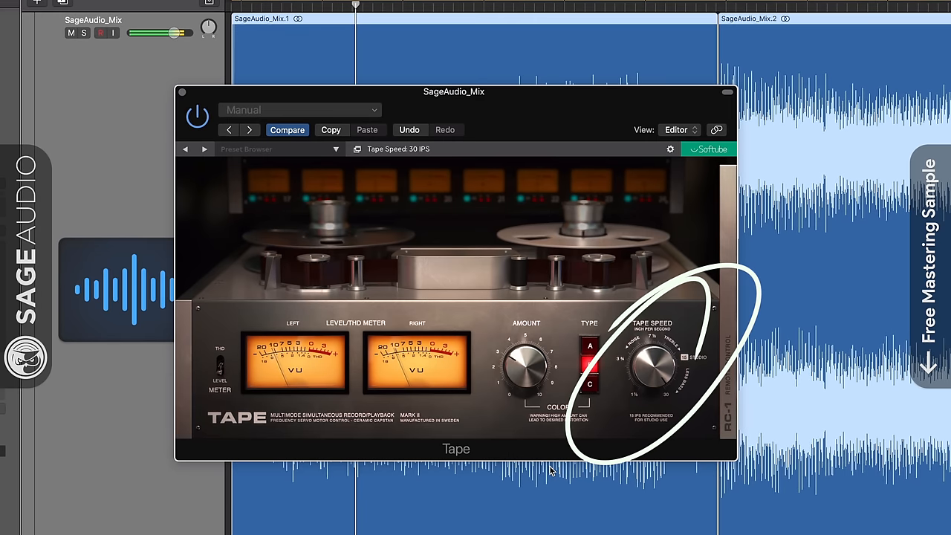
left_click(588, 364)
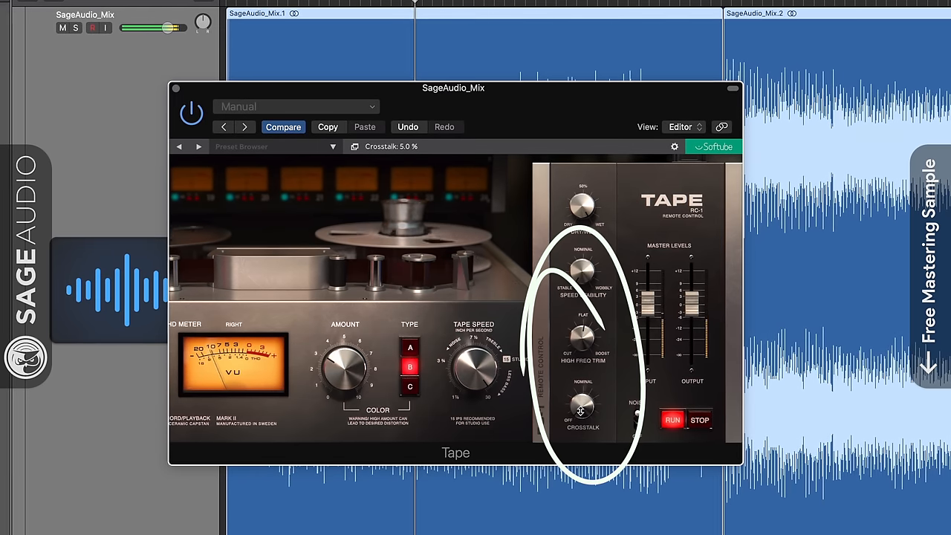
left_click_drag(582, 408, 583, 419)
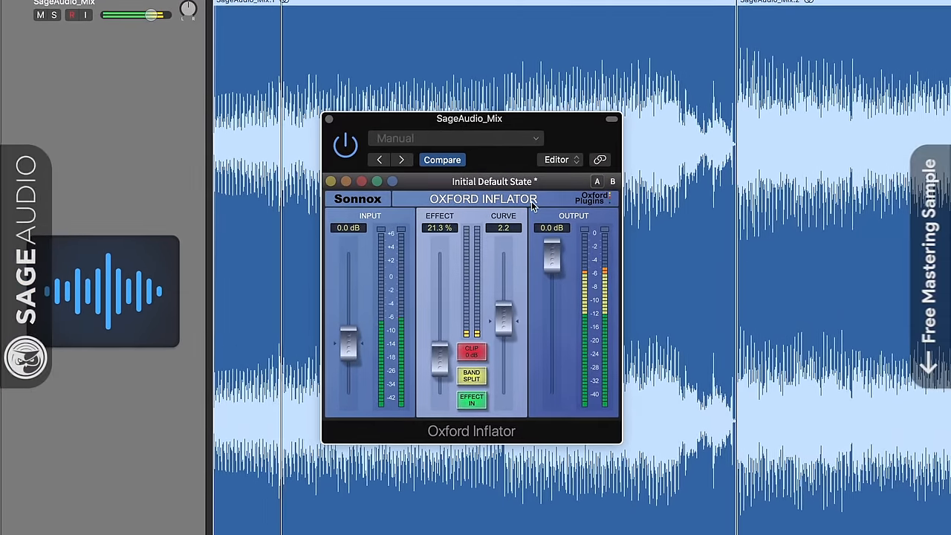
Trim Inflator input to -0.03 dB and pull the effect down to almost zero
left_click_drag(348, 341, 347, 345)
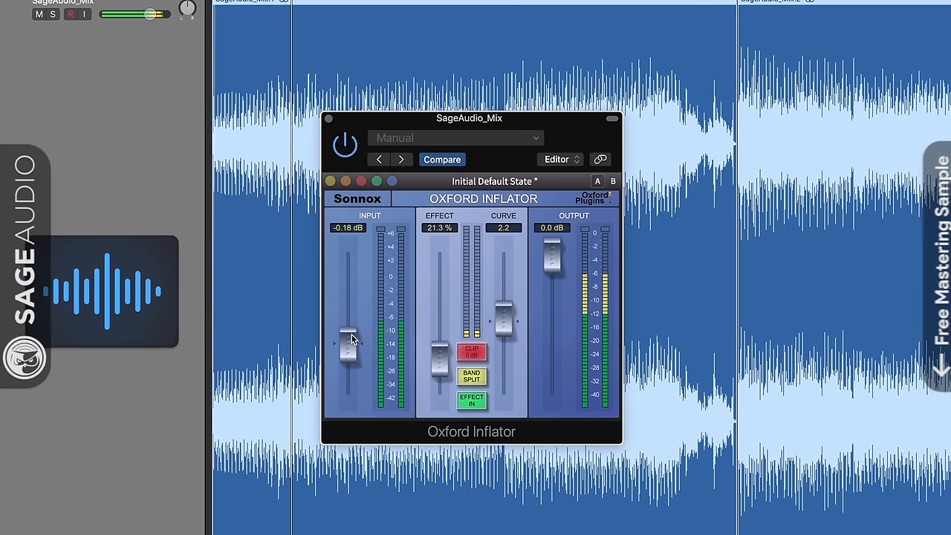
left_click_drag(349, 349, 349, 340)
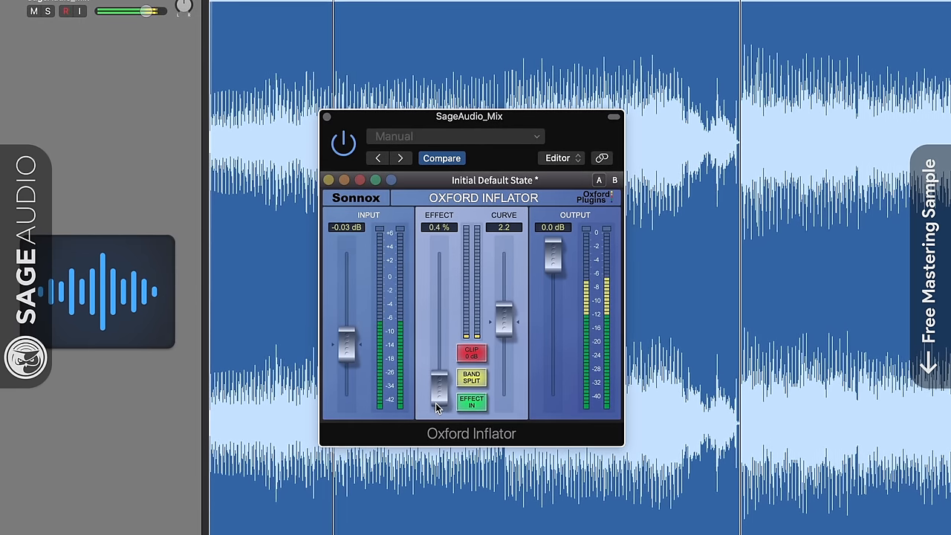
left_click_drag(438, 402, 438, 349)
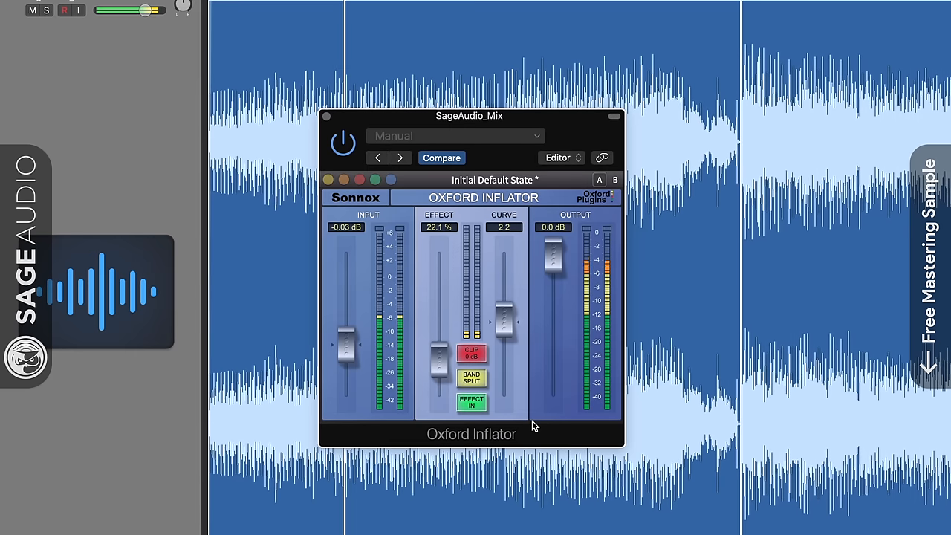
mouse_move(471, 377)
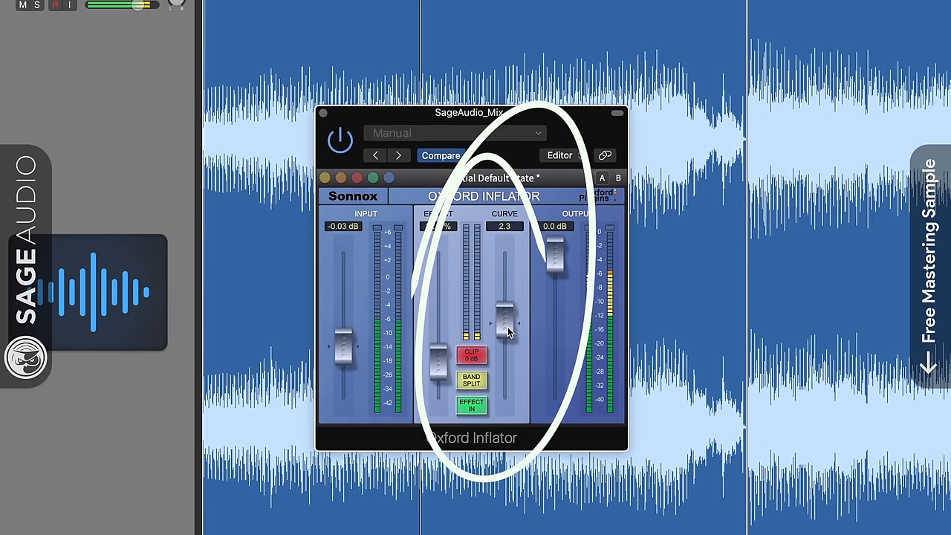
Settle the curve near -0.1 and push the effect amount much higher
left_click_drag(505, 334, 506, 312)
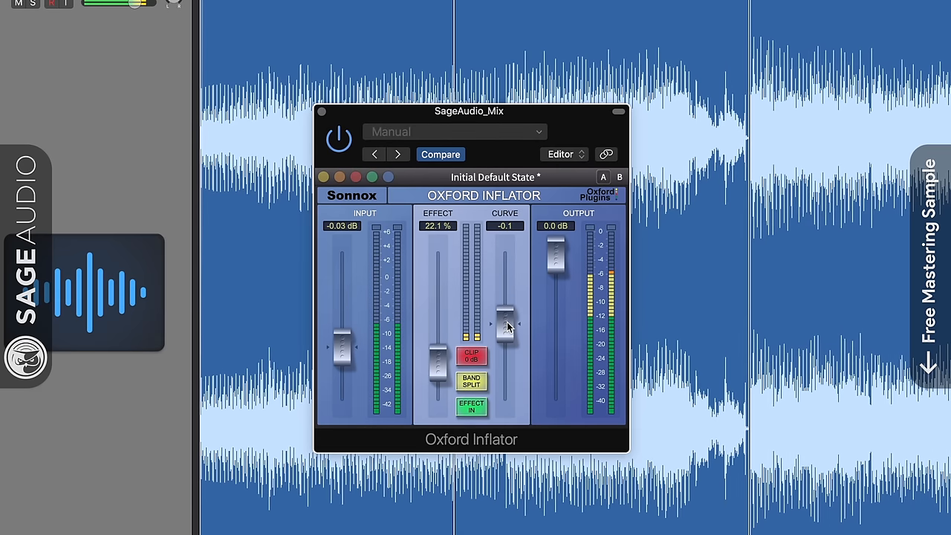
left_click_drag(505, 324, 505, 312)
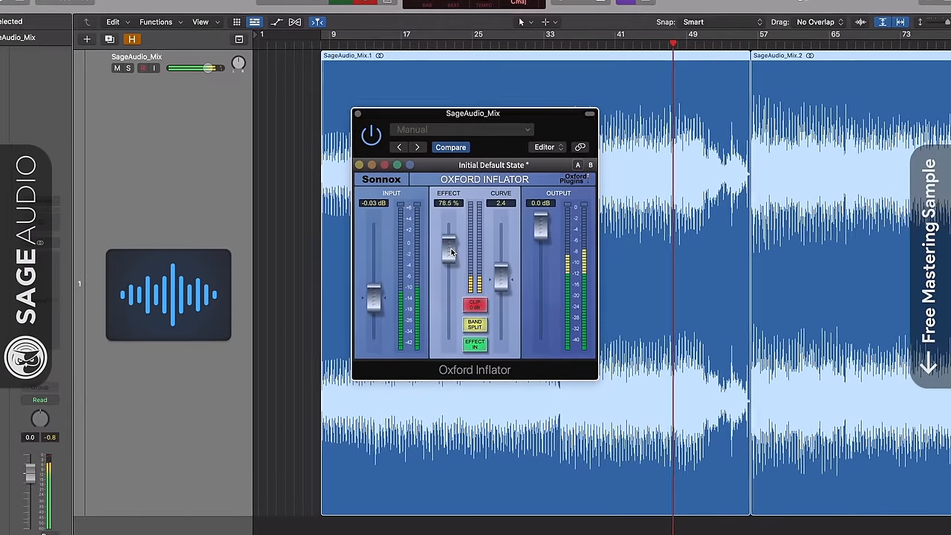
left_click_drag(448, 252, 446, 294)
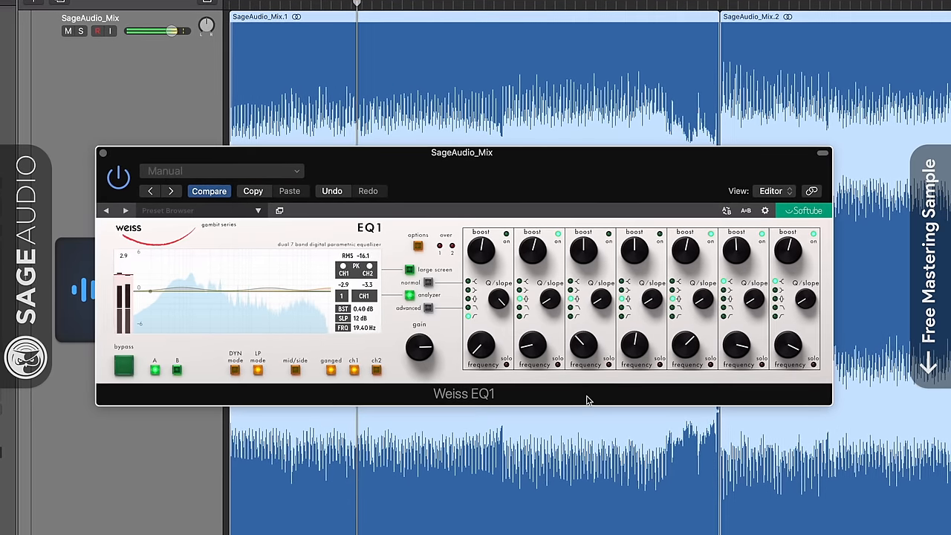
Lift the low band around 65 Hz by 0.70 dB and select band 2 in the large view
left_click(255, 368)
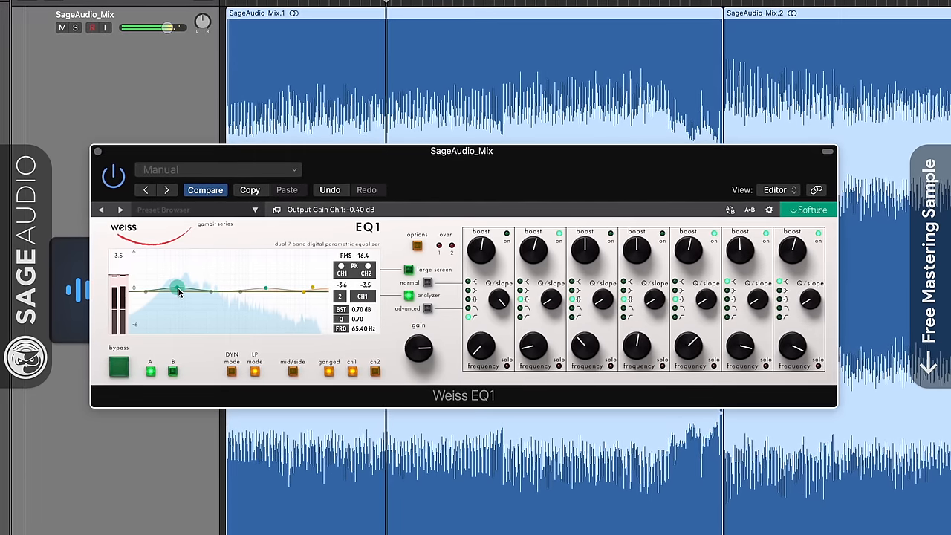
left_click_drag(178, 289, 264, 288)
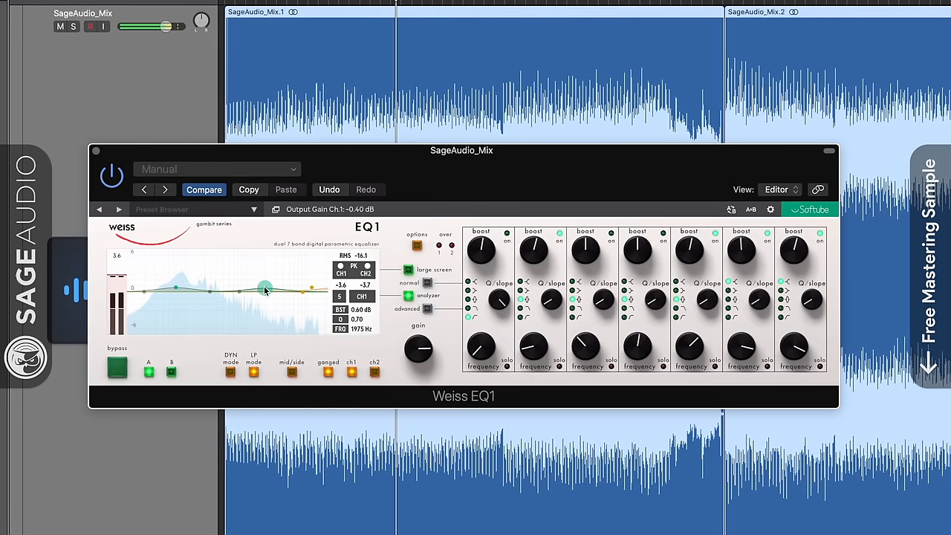
left_click(416, 269)
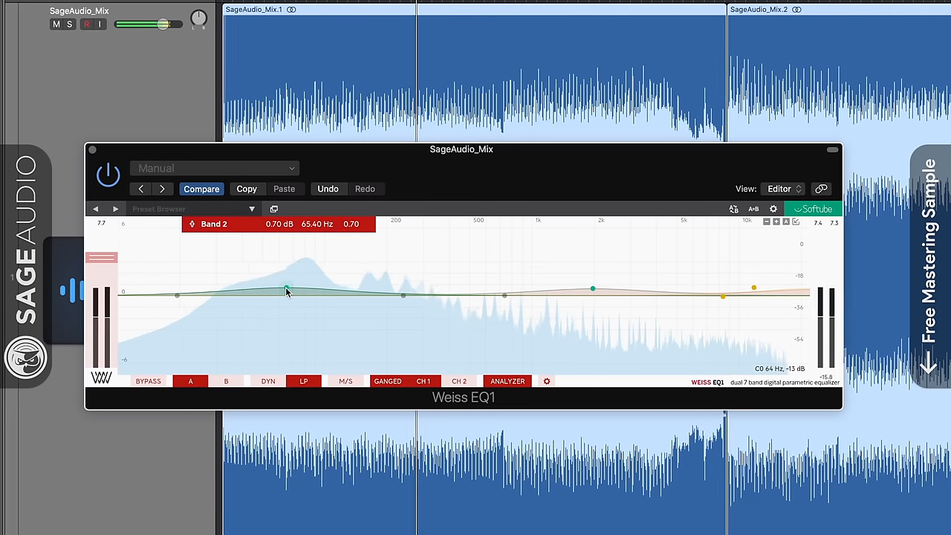
left_click(593, 288)
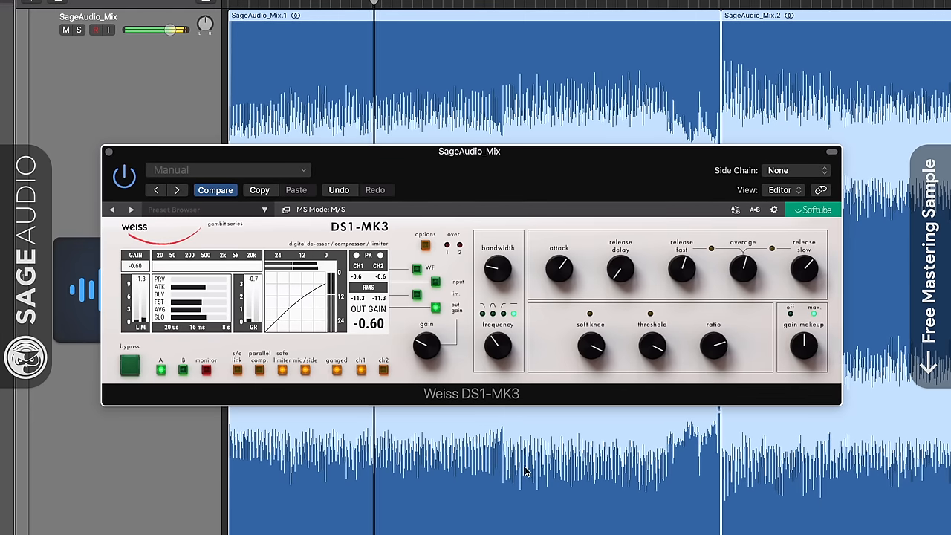
Gang both channels, set slow release to 100 ms, tune the threshold and copy the settings
left_click(336, 369)
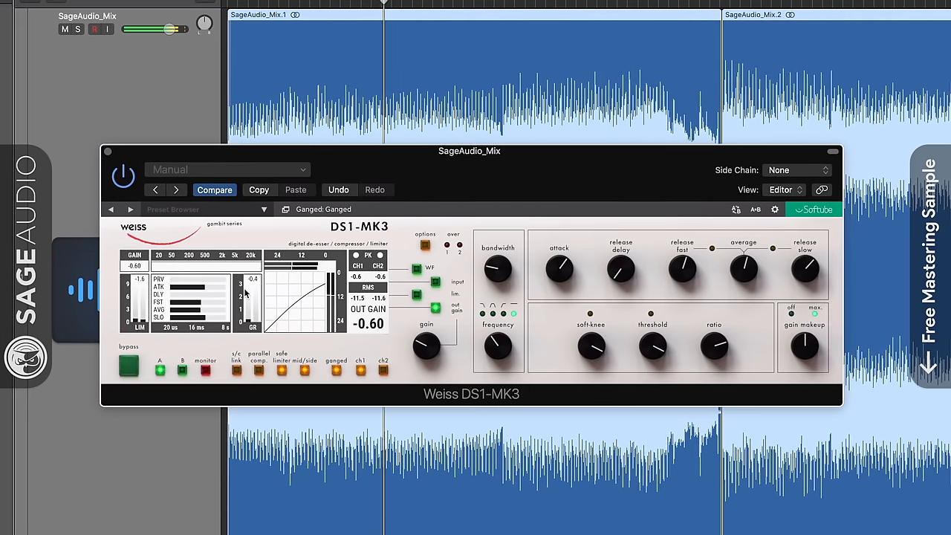
left_click_drag(558, 269, 558, 256)
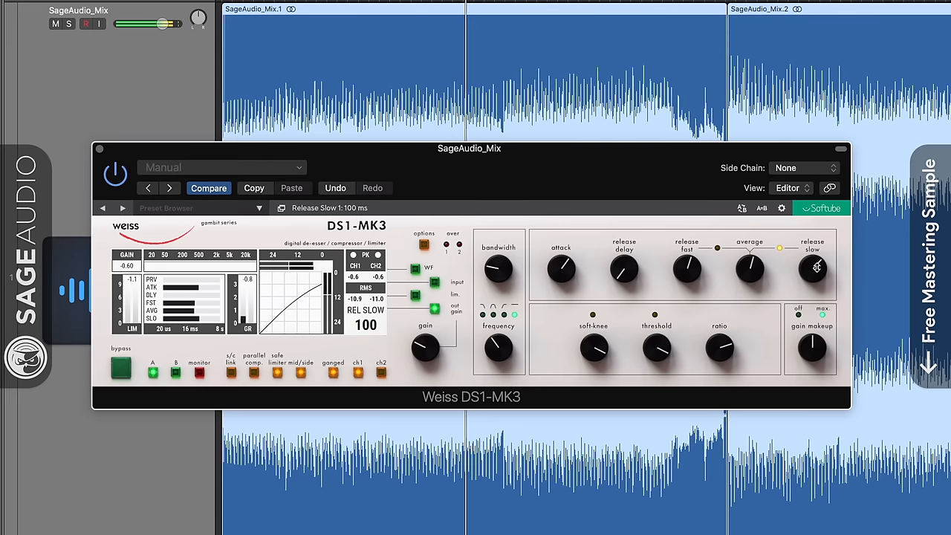
left_click_drag(811, 268, 811, 283)
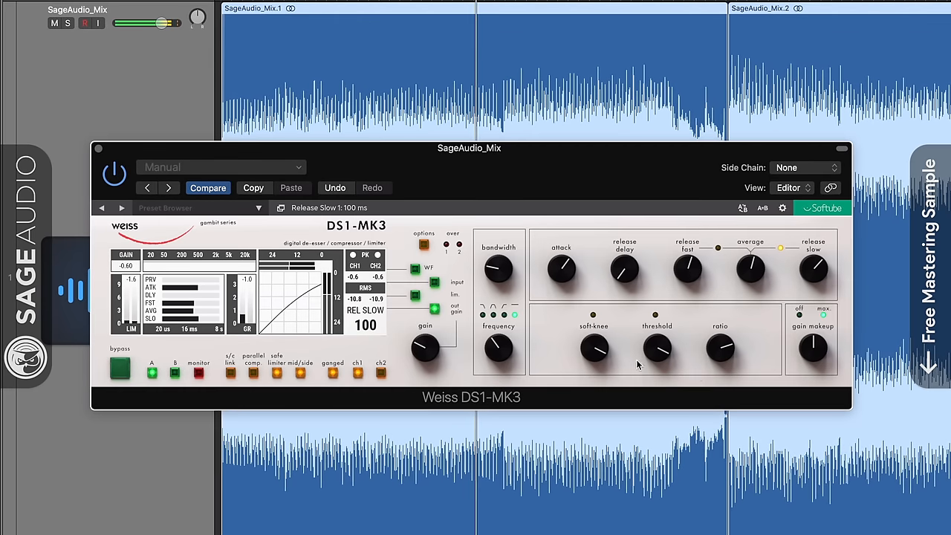
left_click_drag(425, 345, 422, 343)
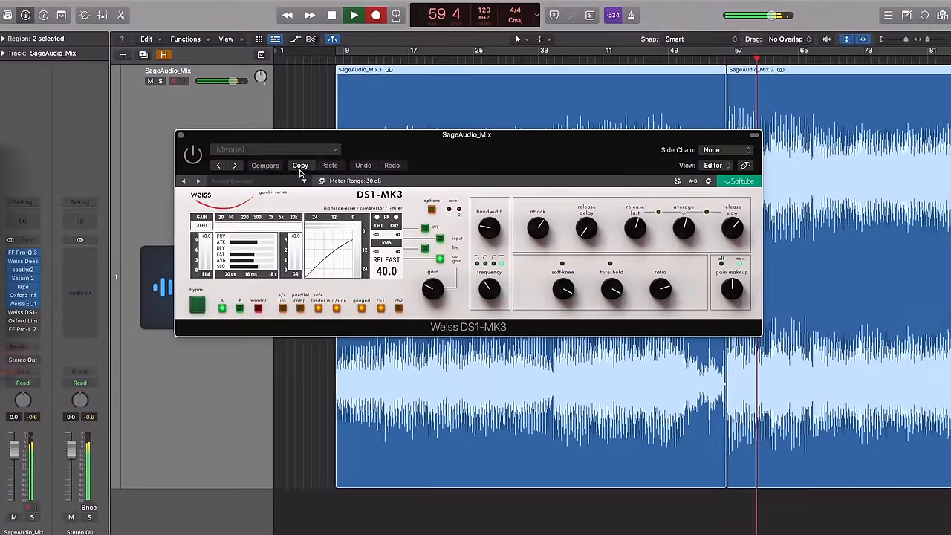
left_click(353, 15)
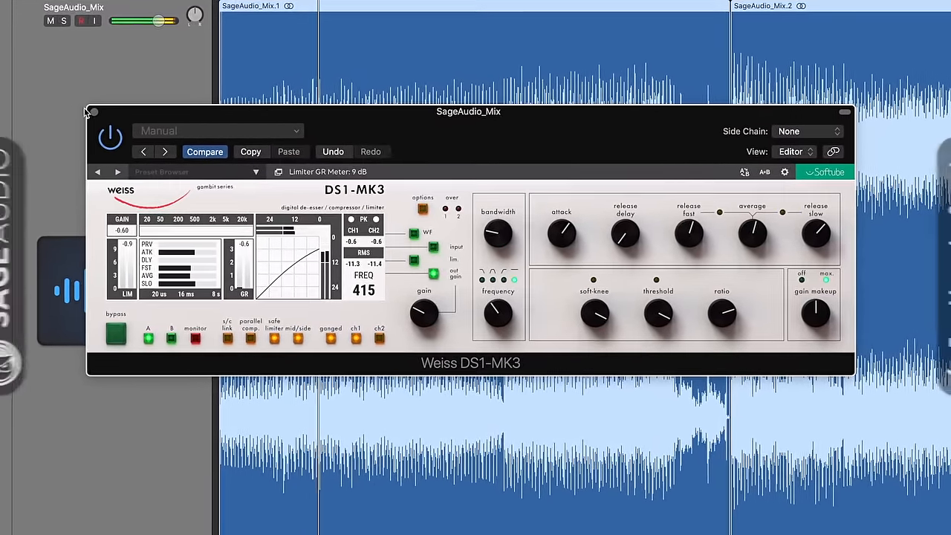
Choose the Aggressive limiting style in Pro-L 2 with true peak limiting at -1.0 dBTP
left_click(88, 112)
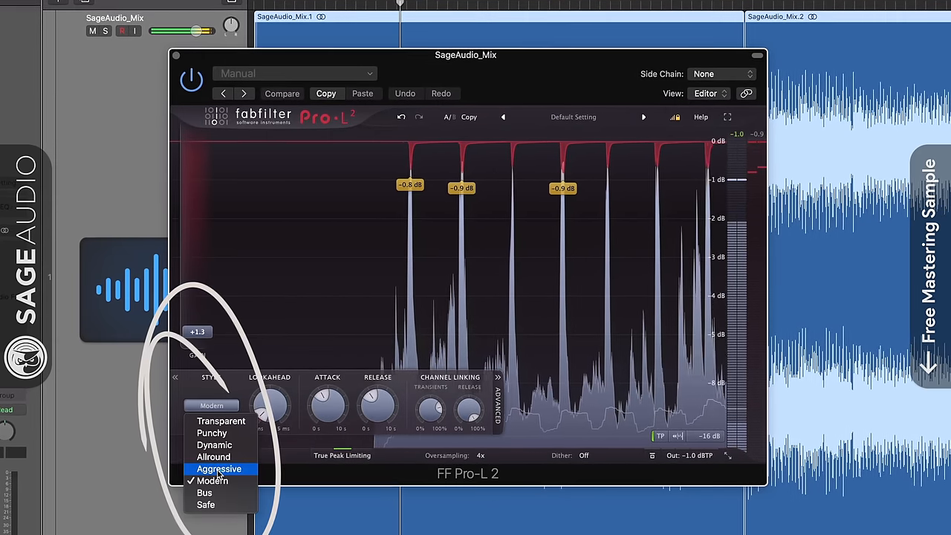
left_click(213, 480)
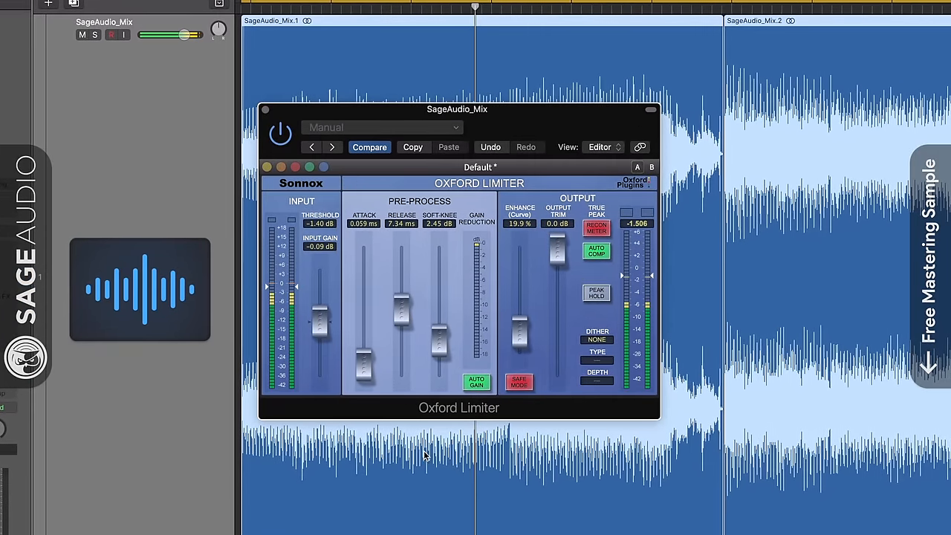
Adjust the Pro-L 2 output settings and choose a dither bit depth
left_click_drag(520, 327, 520, 333)
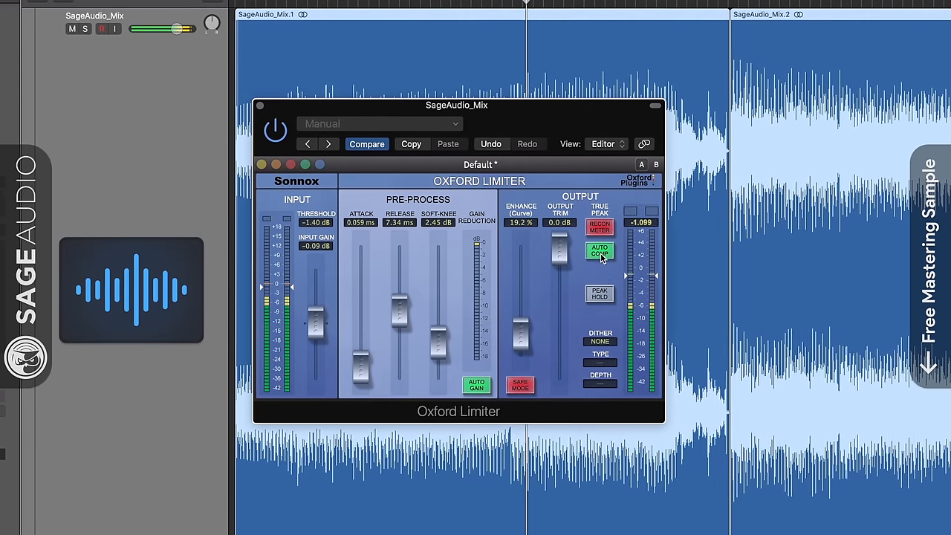
left_click_drag(559, 252, 558, 245)
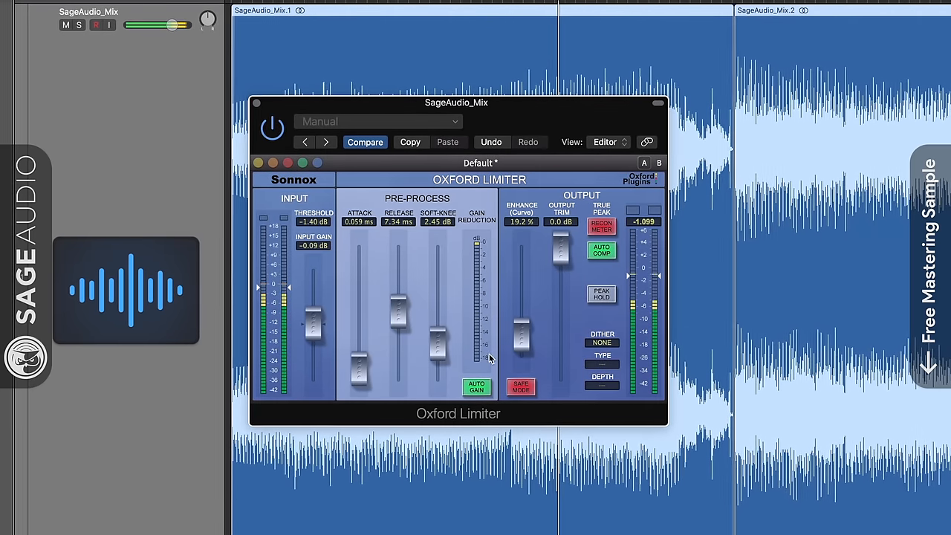
left_click(602, 342)
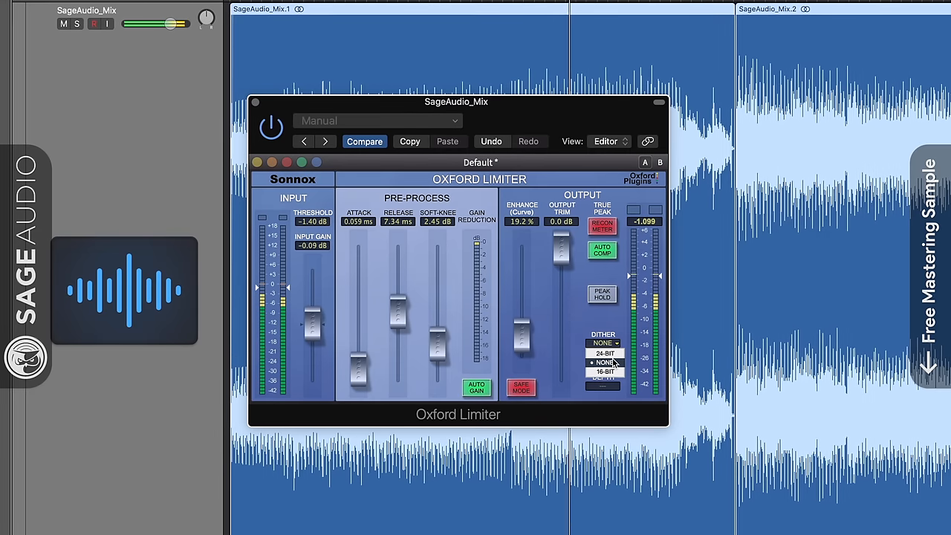
left_click(603, 362)
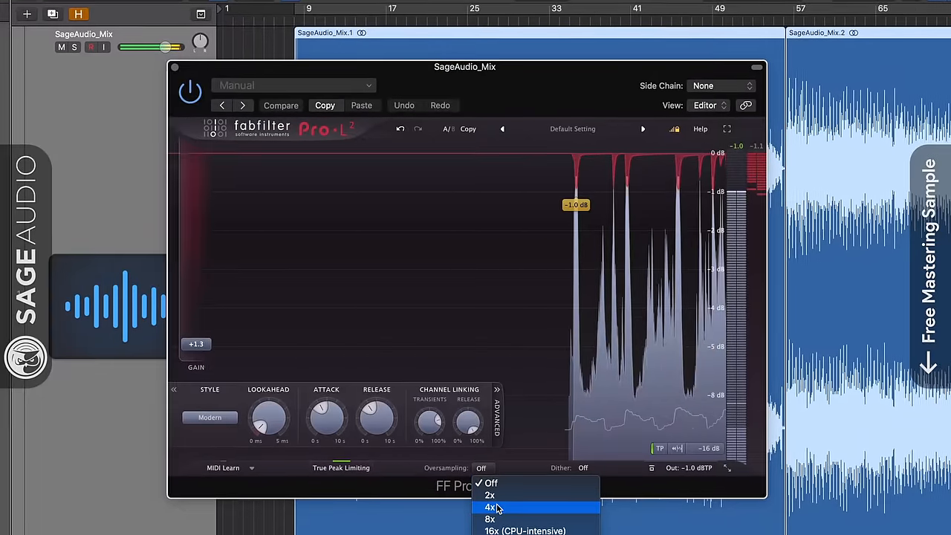
Set Pro-L 2 oversampling to 4x, then bypass all effect plug-ins on the mix channel
left_click(490, 509)
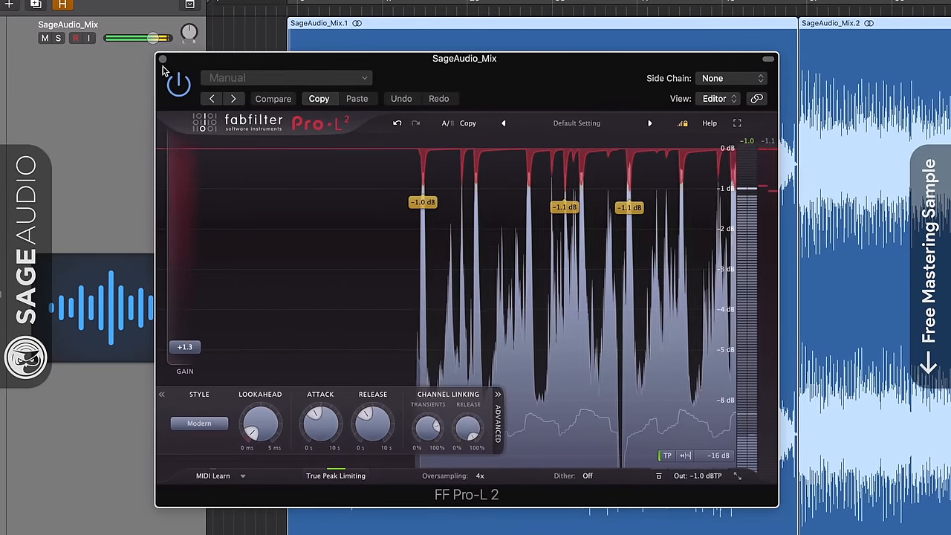
left_click(163, 60)
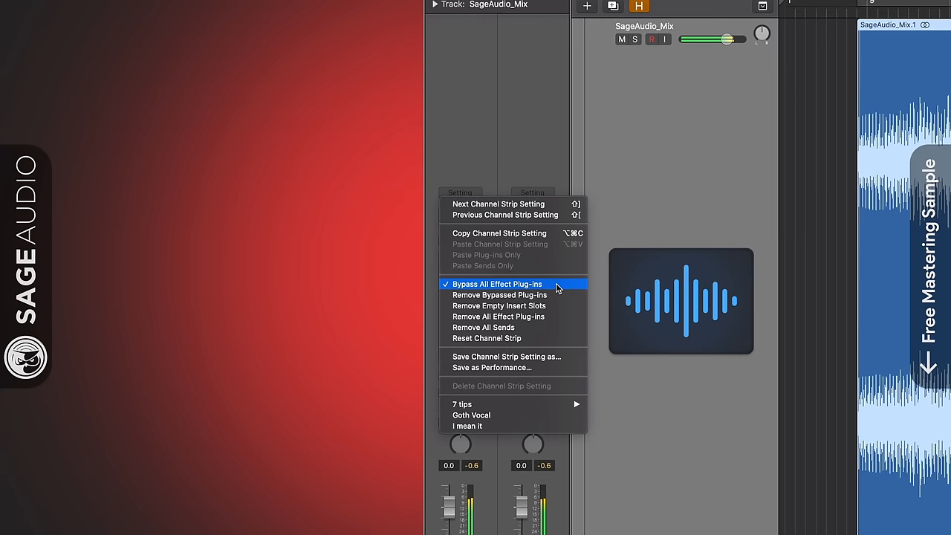
left_click(495, 284)
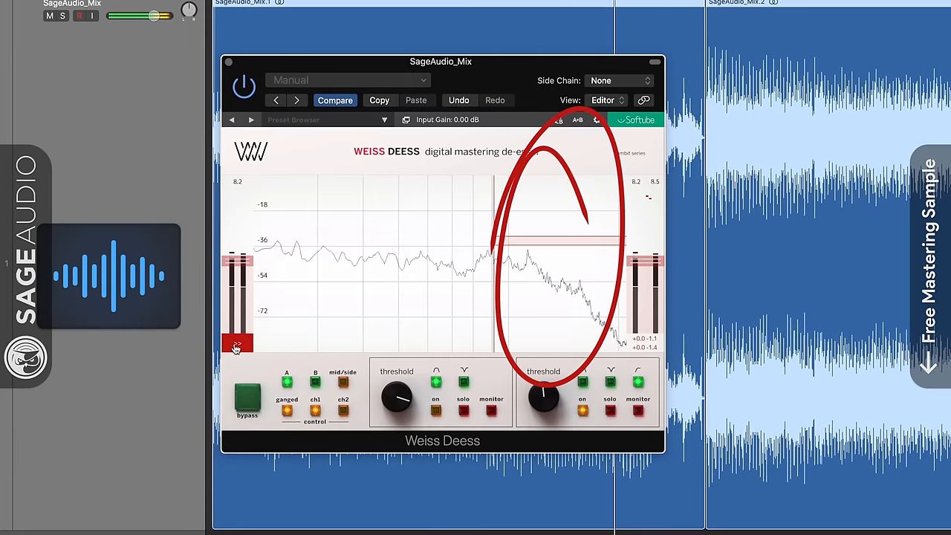
Adjust a control in the Weiss Deess window while reviewing its high-frequency catching
left_click_drag(564, 235, 565, 256)
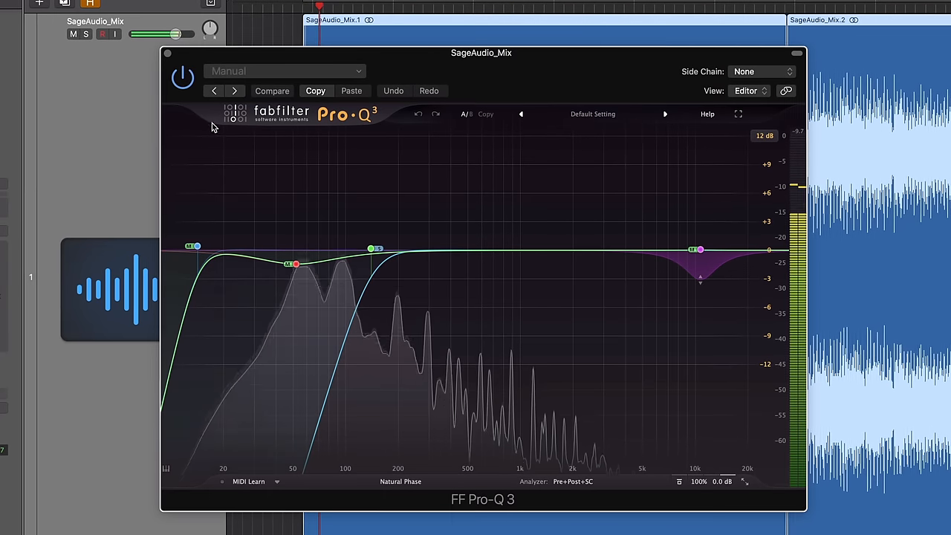
Inspect the Pro-Q 3 high-pass band around 139 Hz, then close the equaliser
left_click(368, 248)
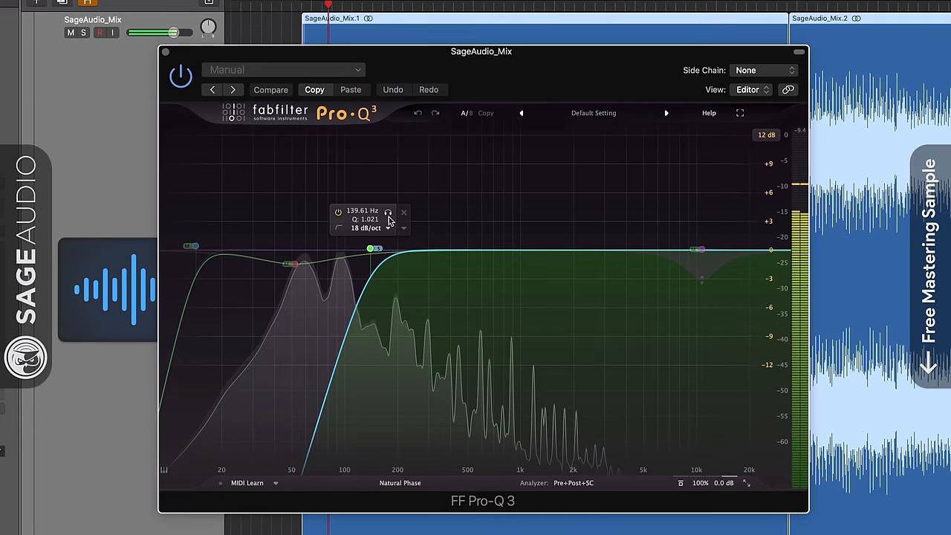
left_click(386, 214)
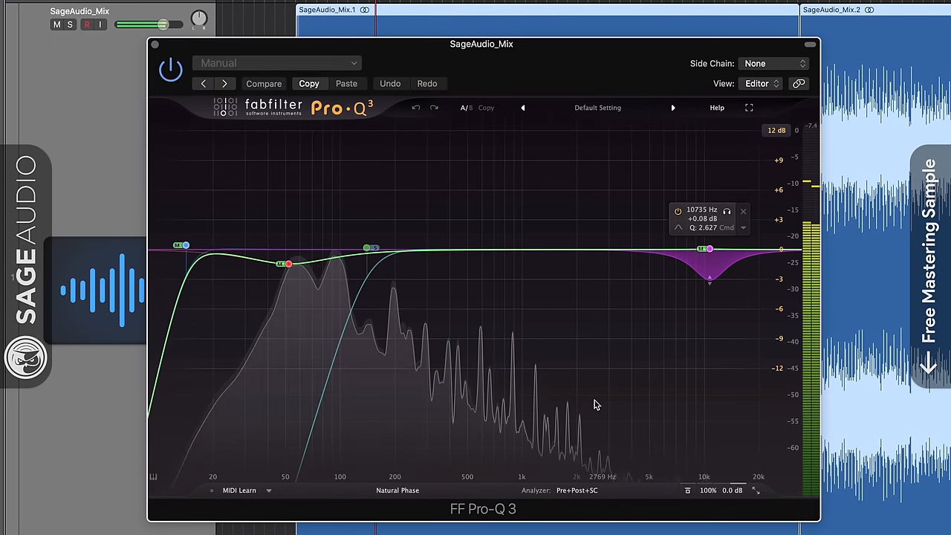
left_click(169, 68)
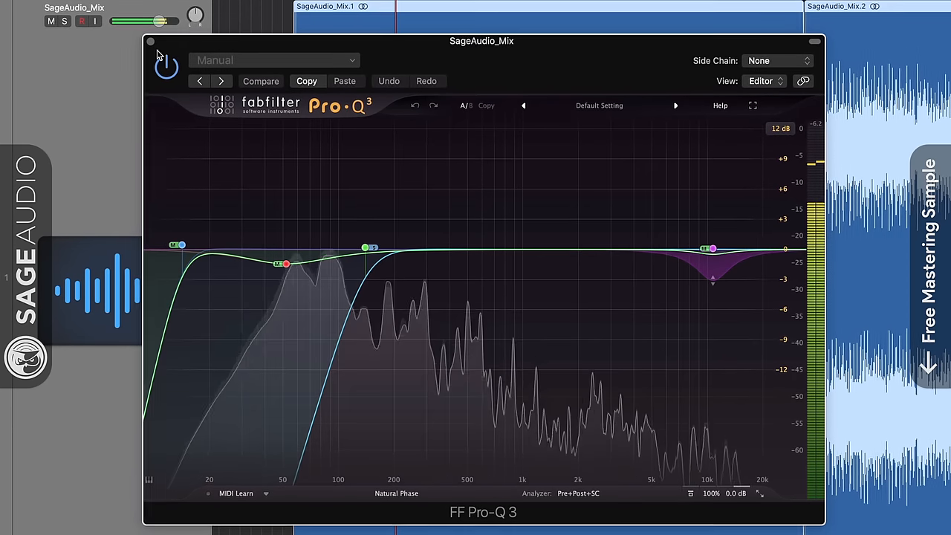
left_click(152, 42)
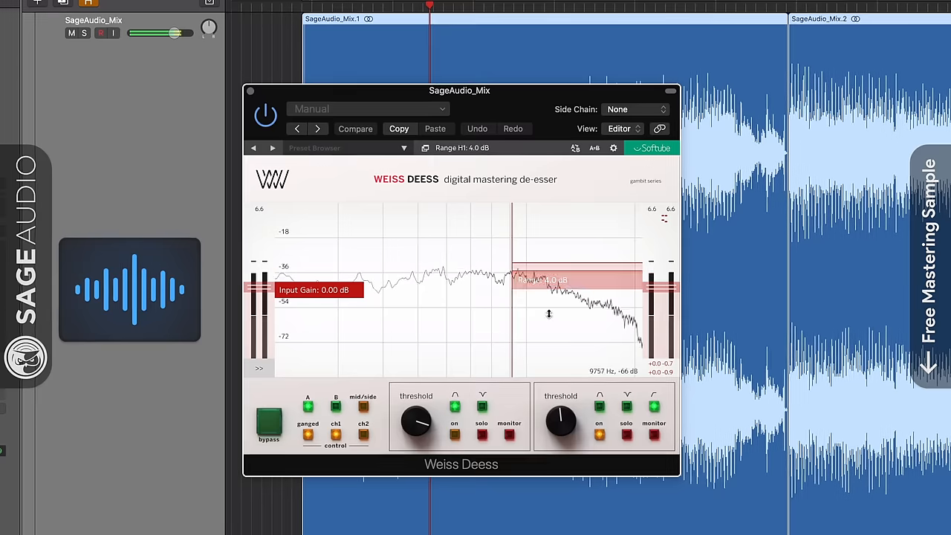
Solo the high de-ess band in Weiss Deess to hear what it catches
left_click(601, 437)
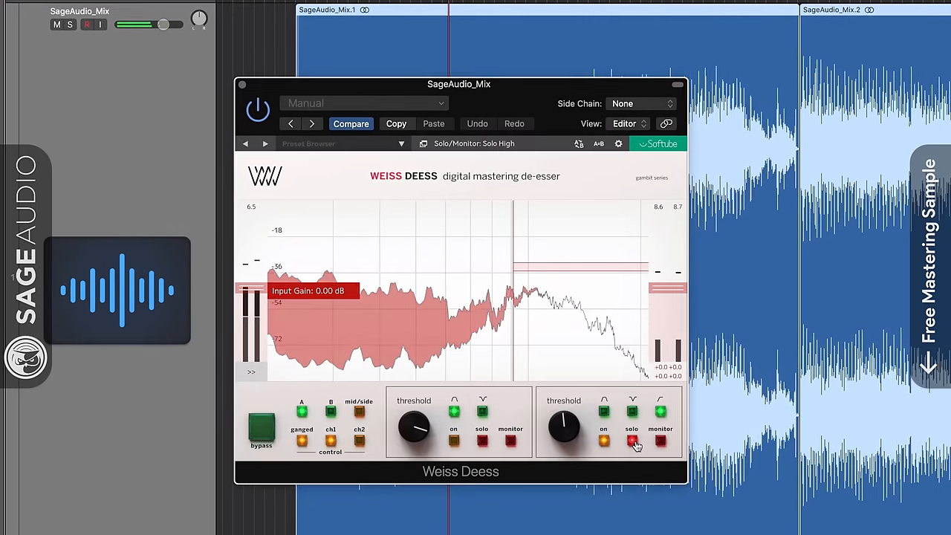
left_click(631, 440)
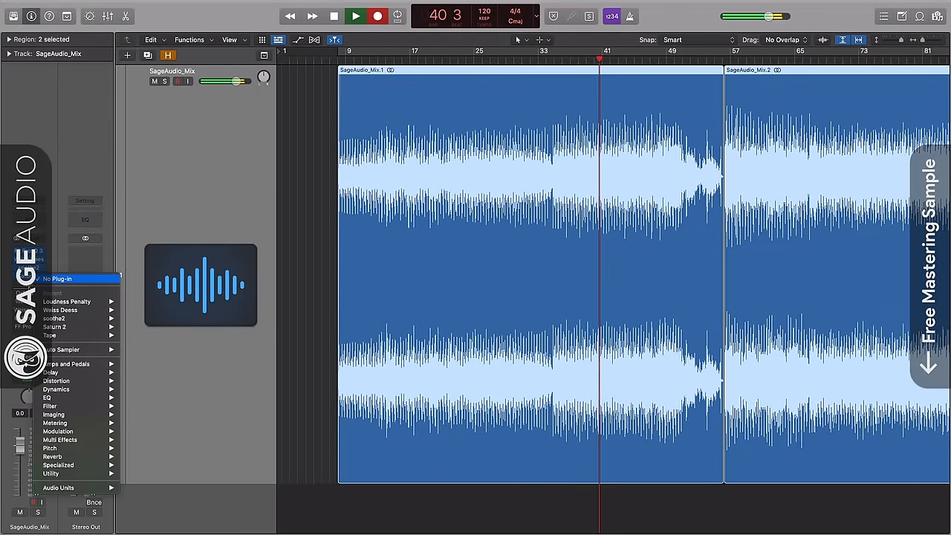
Empty an insert, sweep the Inflator Effect to about 80% and settle near 37%, then reopen DS1-MK3
left_click(49, 336)
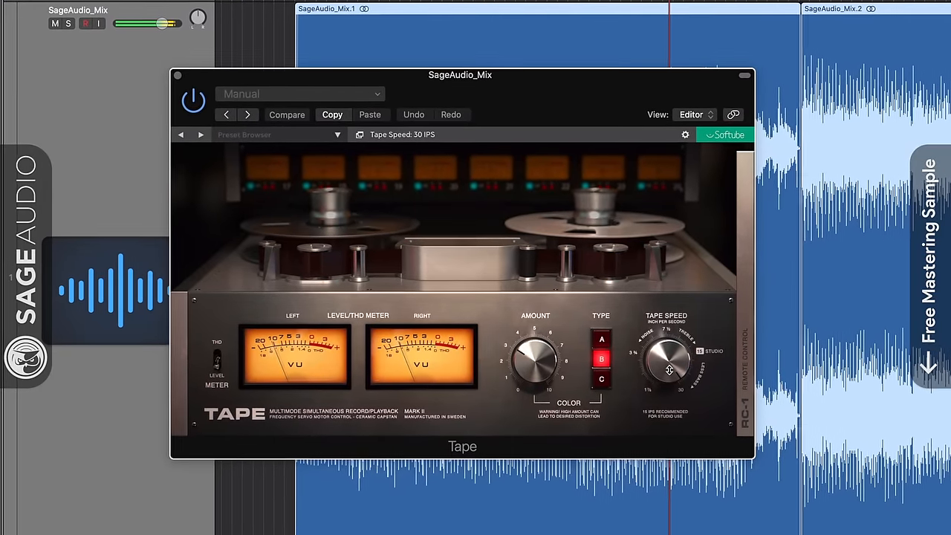
left_click(178, 75)
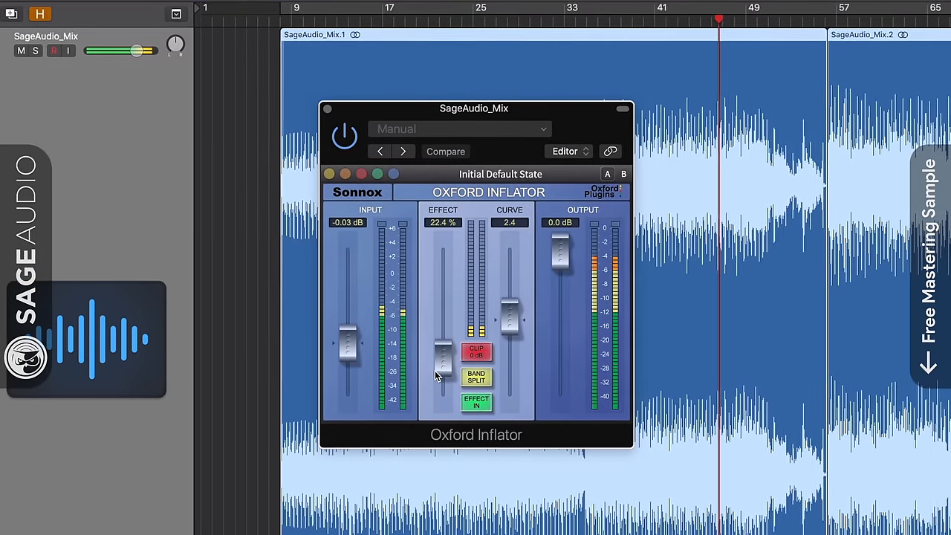
left_click_drag(442, 364, 443, 275)
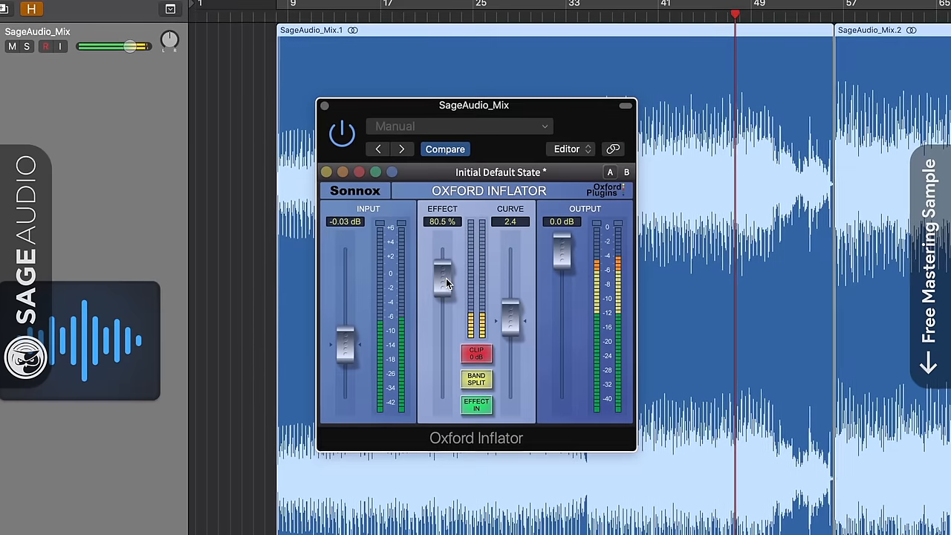
left_click_drag(443, 275, 442, 341)
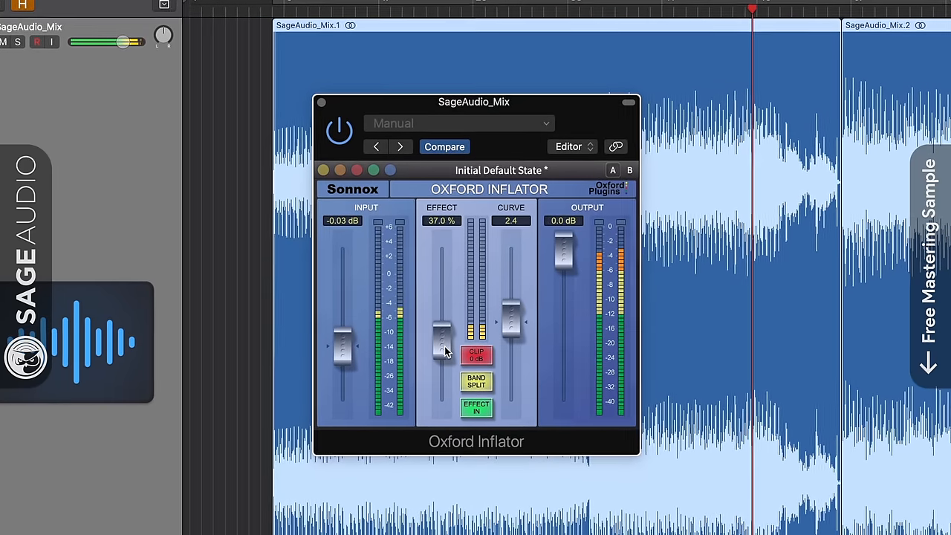
left_click_drag(443, 349, 443, 374)
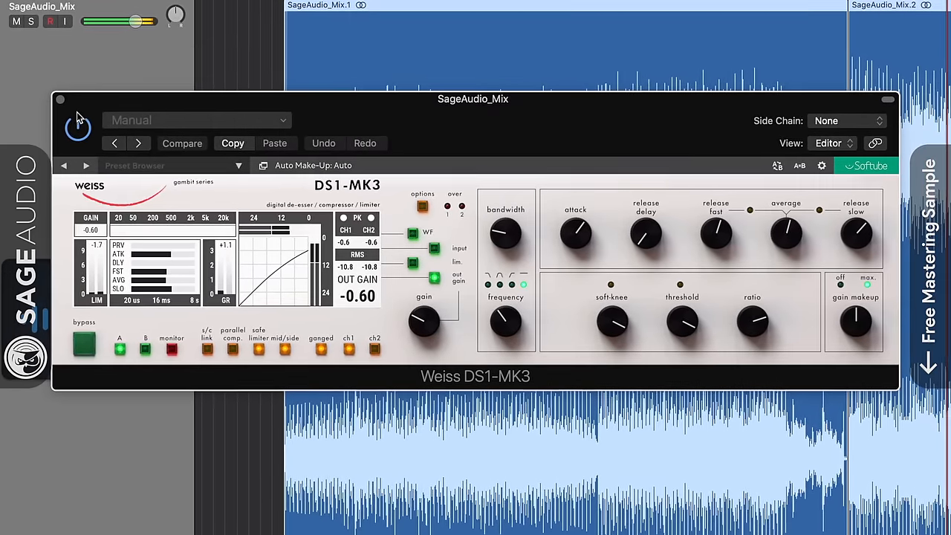
left_click(59, 98)
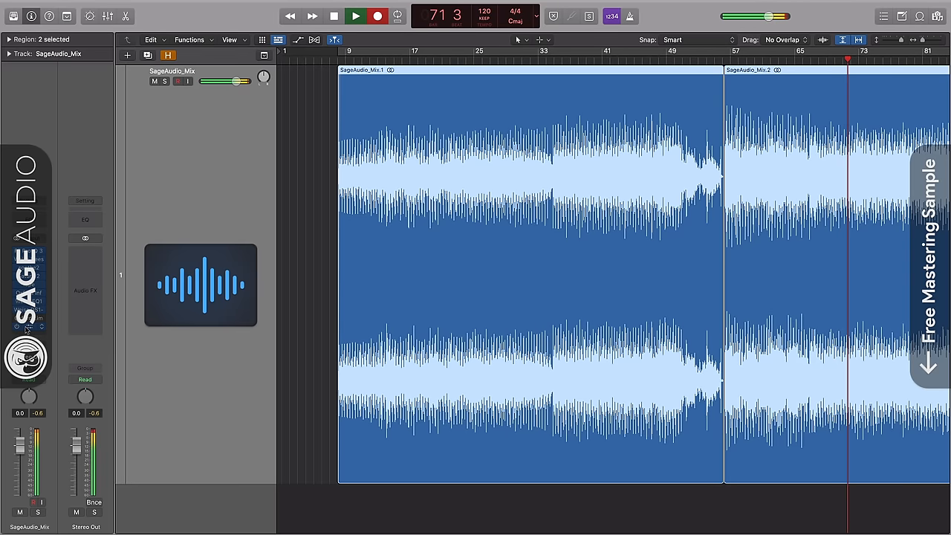
Choose a Pro-L 2 oversampling rate, then bypass and re-enable all effects on the mix channel
left_click(499, 449)
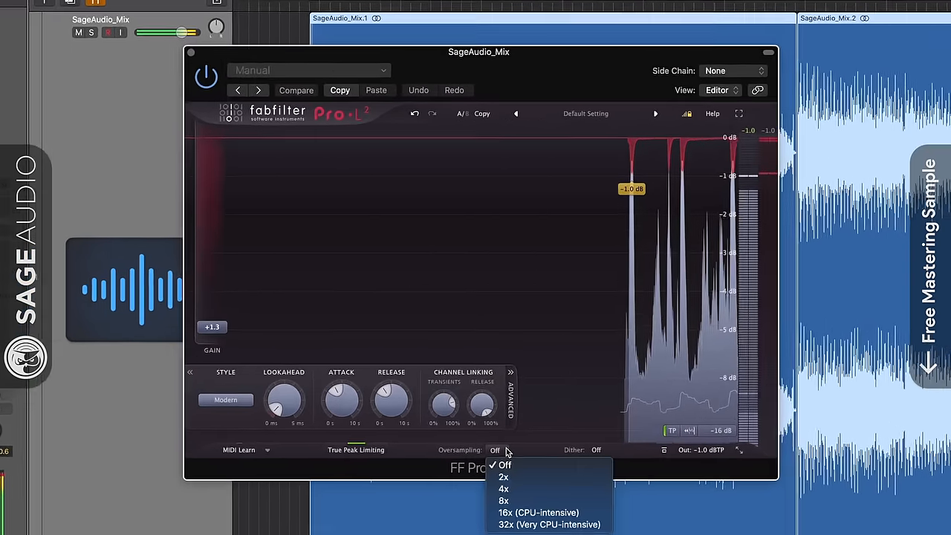
left_click(504, 488)
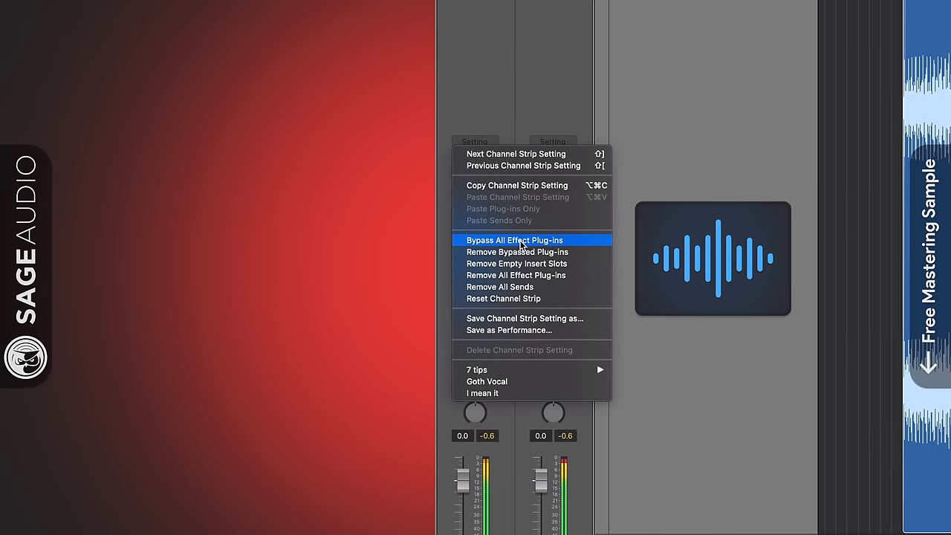
left_click(514, 239)
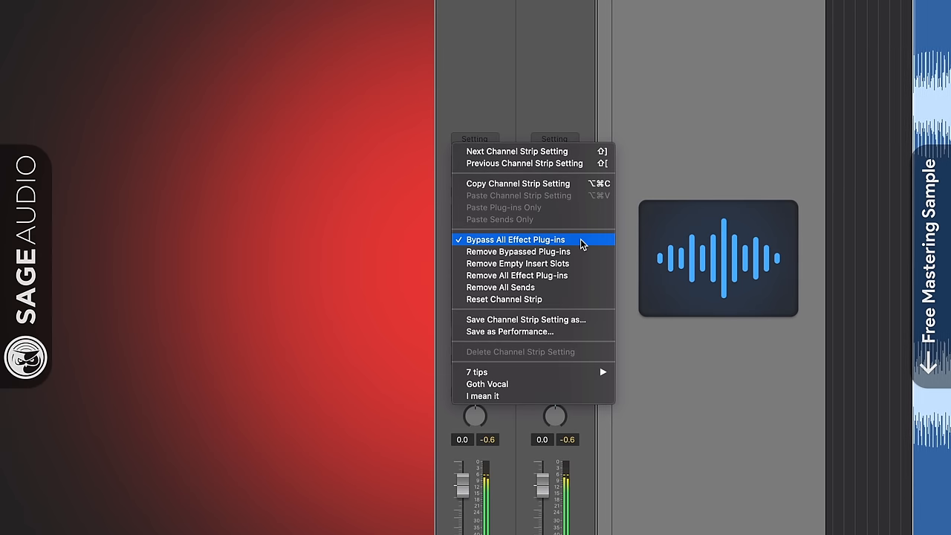
left_click(514, 240)
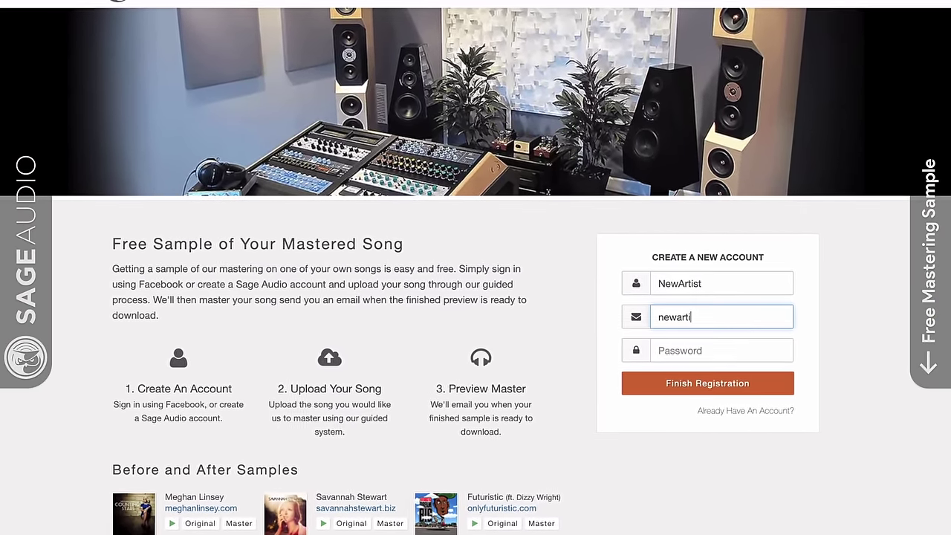
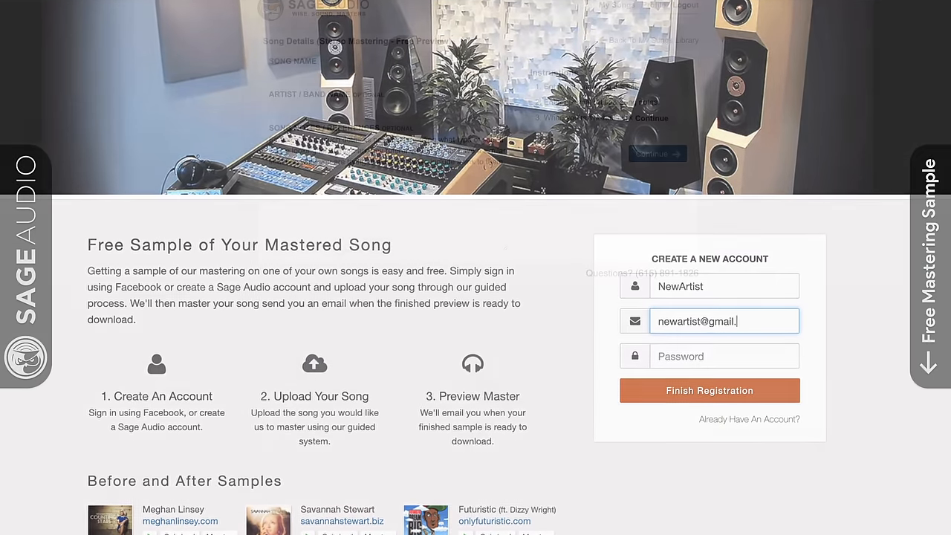
left_click(709, 389)
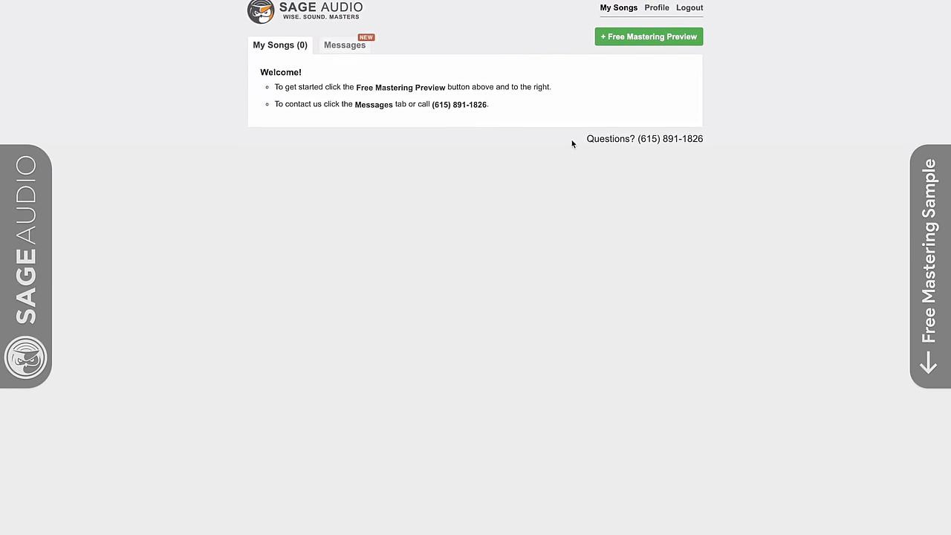
left_click(647, 36)
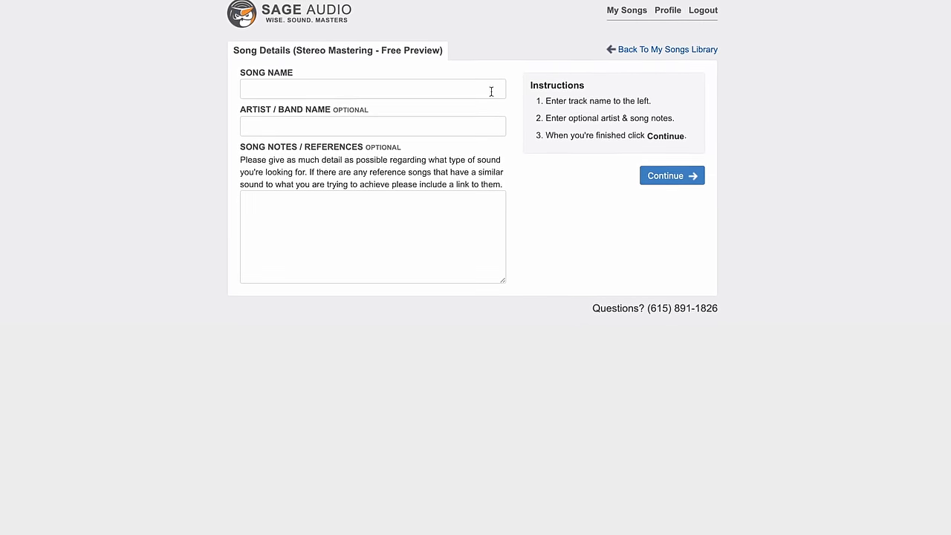
type("New")
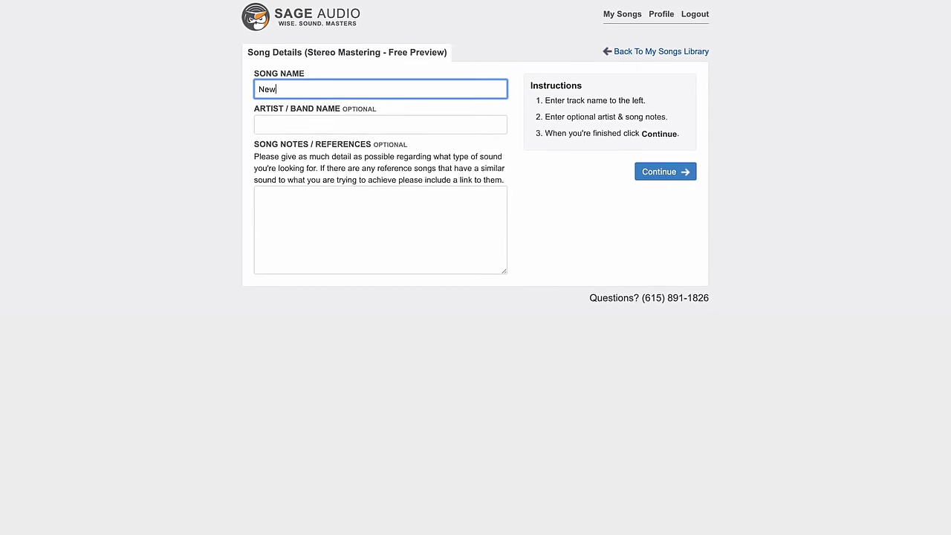